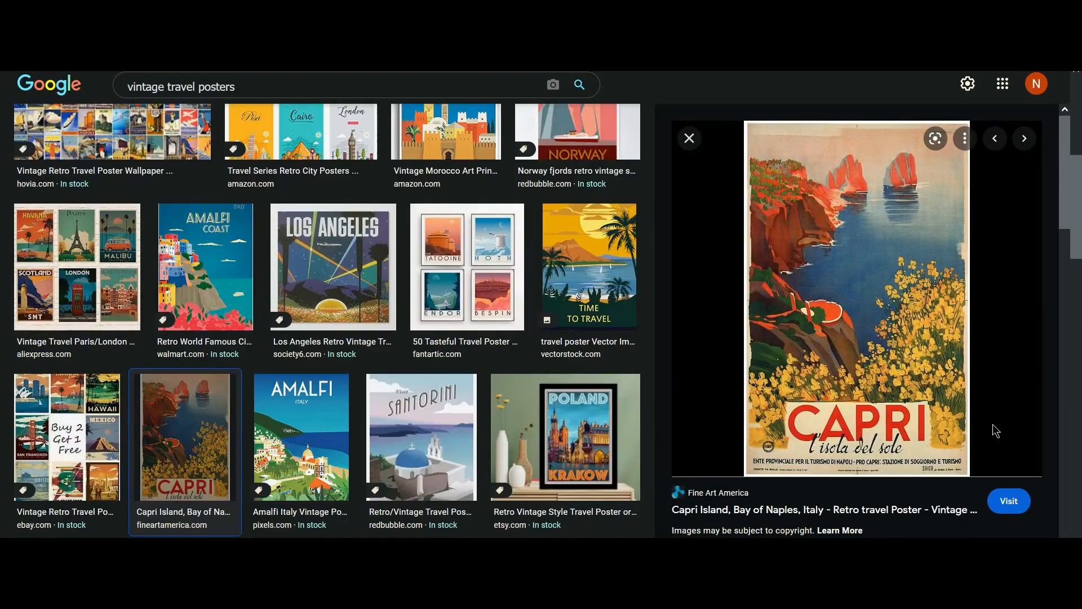
# Step: Preview the Capri and Amalfi vintage travel posters in the image results
pyautogui.click(301, 436)
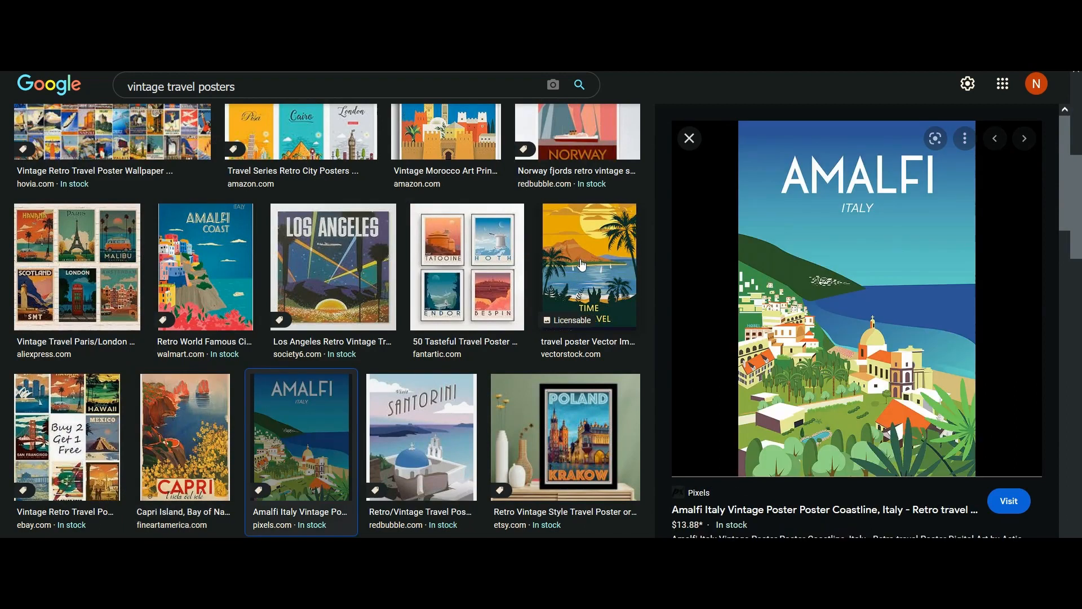
pyautogui.click(565, 437)
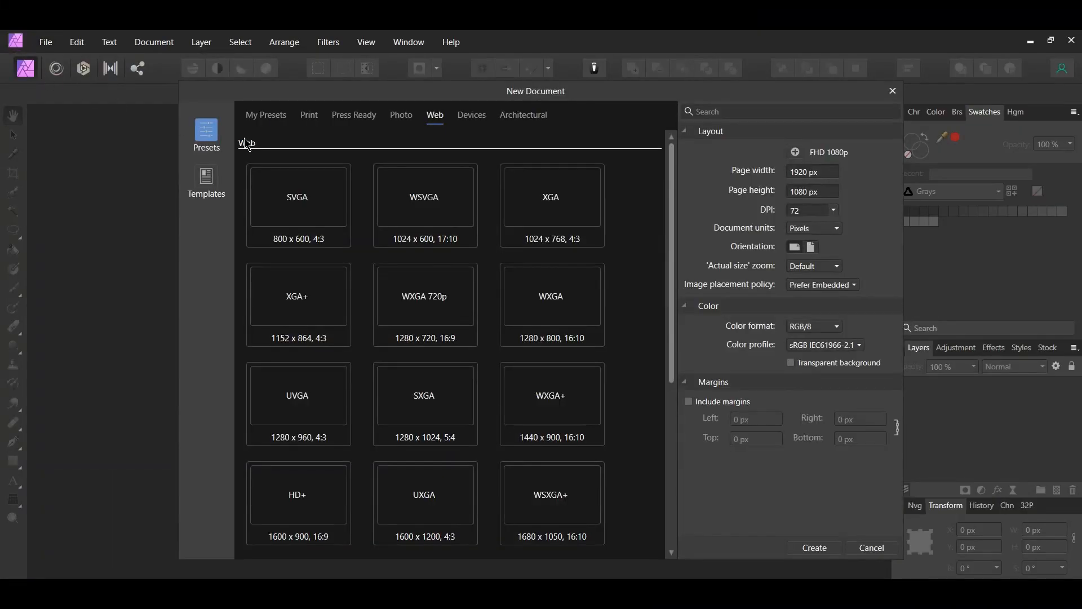
# Step: Create a new A4 portrait print document at 300 DPI with Inches as document units
pyautogui.click(309, 115)
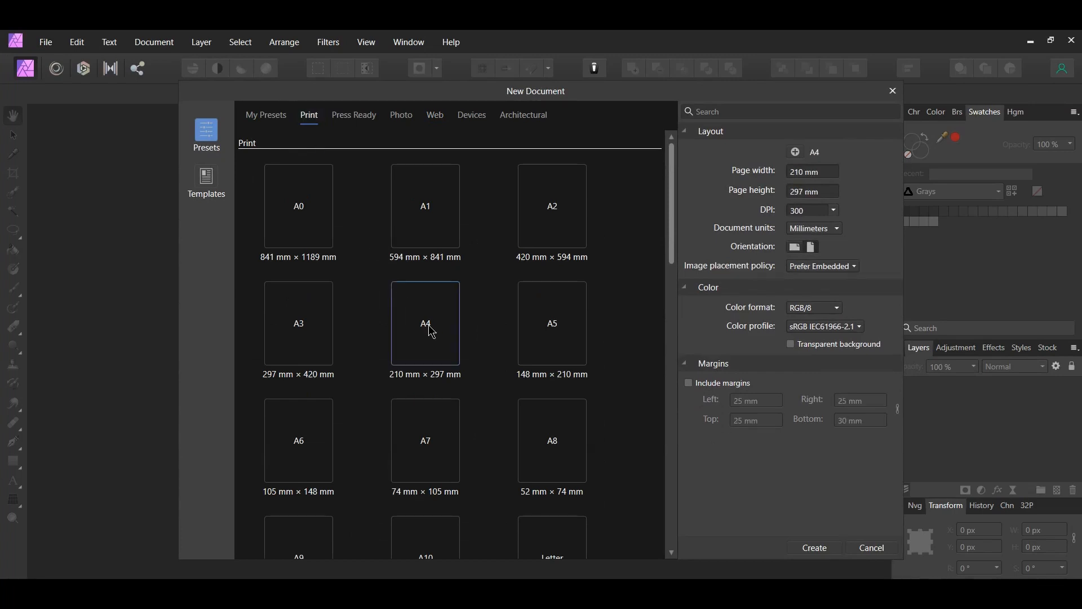
pyautogui.click(813, 228)
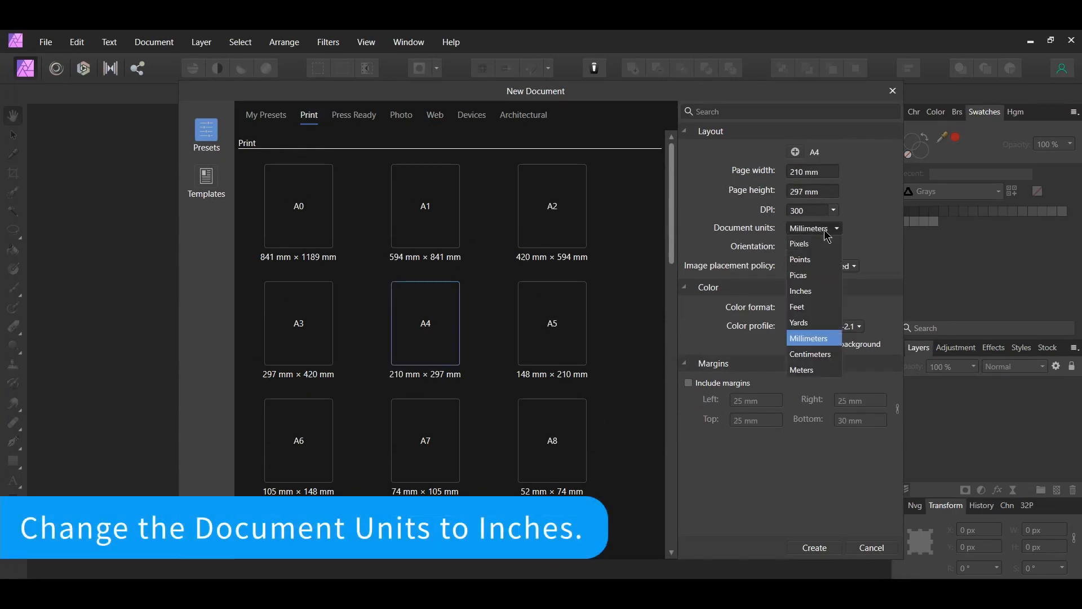
pyautogui.click(801, 291)
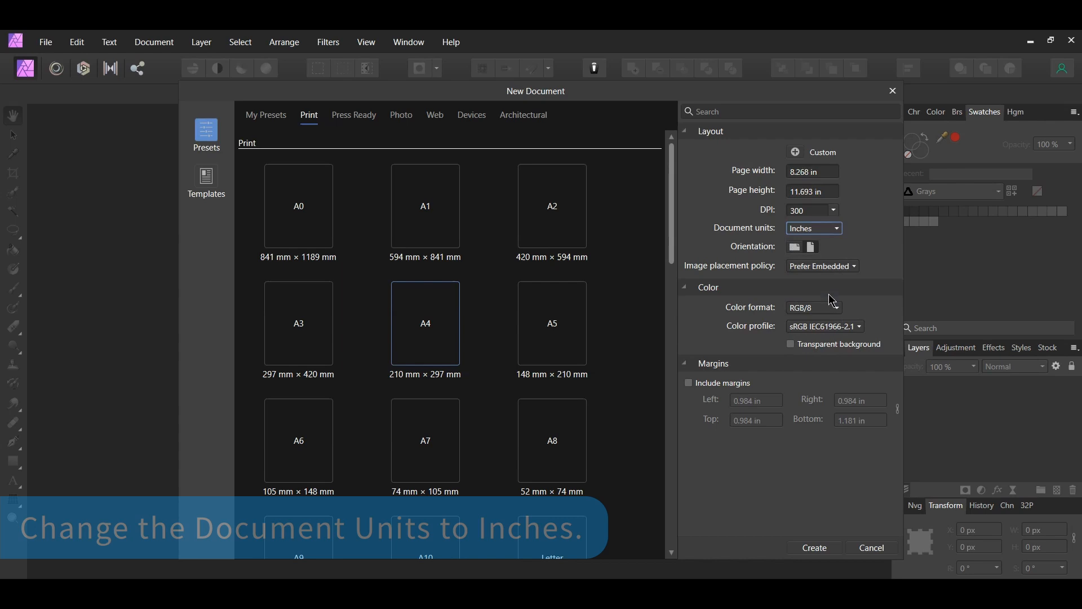
pyautogui.click(813, 548)
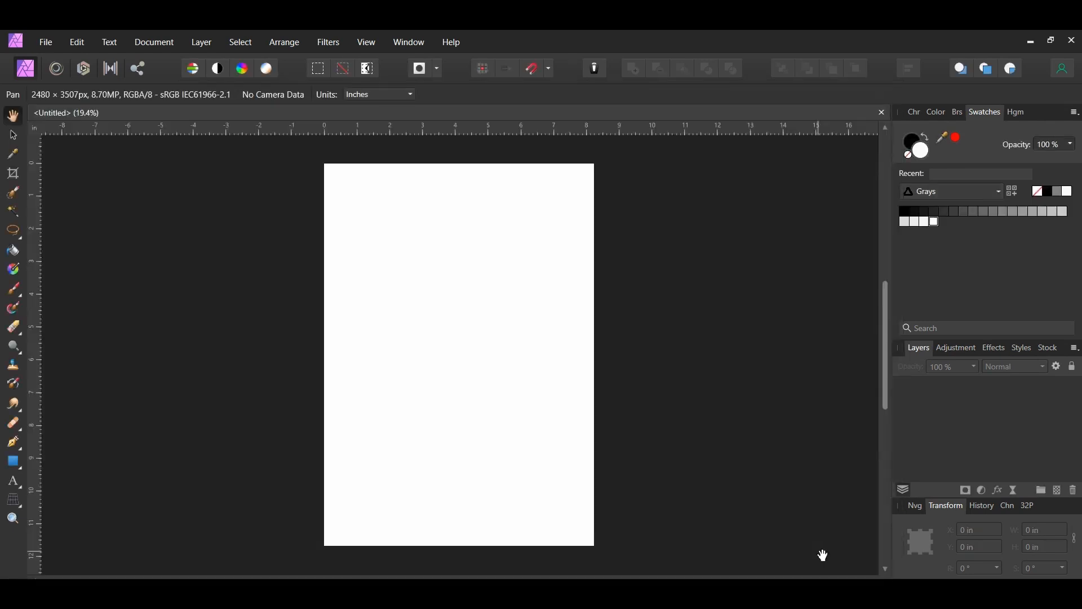
pyautogui.moveTo(13, 465)
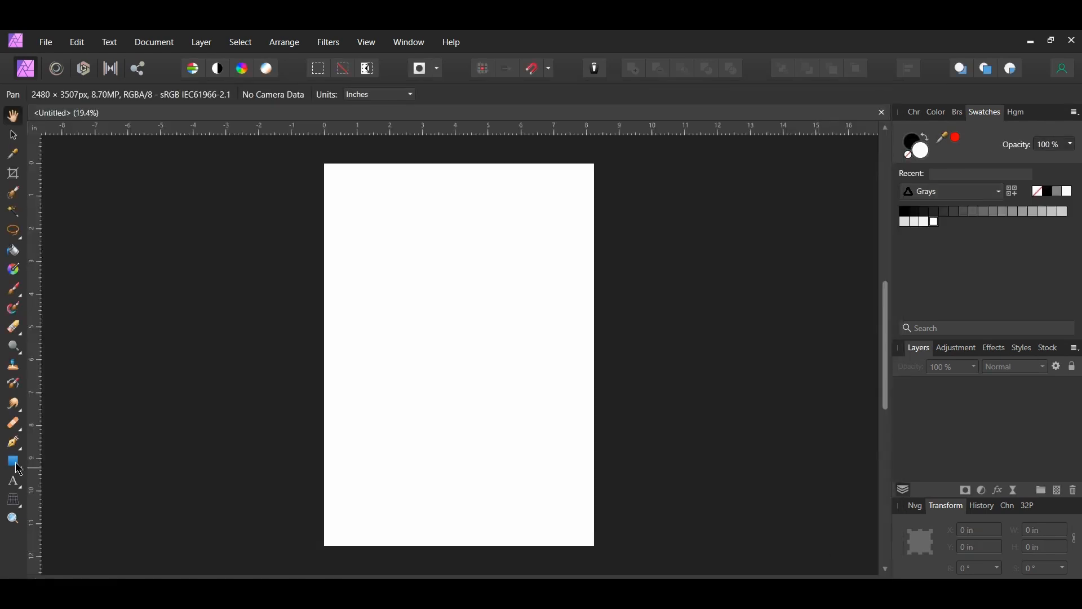
# Step: Draw a full-page rectangle and fill it with yellow hex F9C83A
pyautogui.click(12, 463)
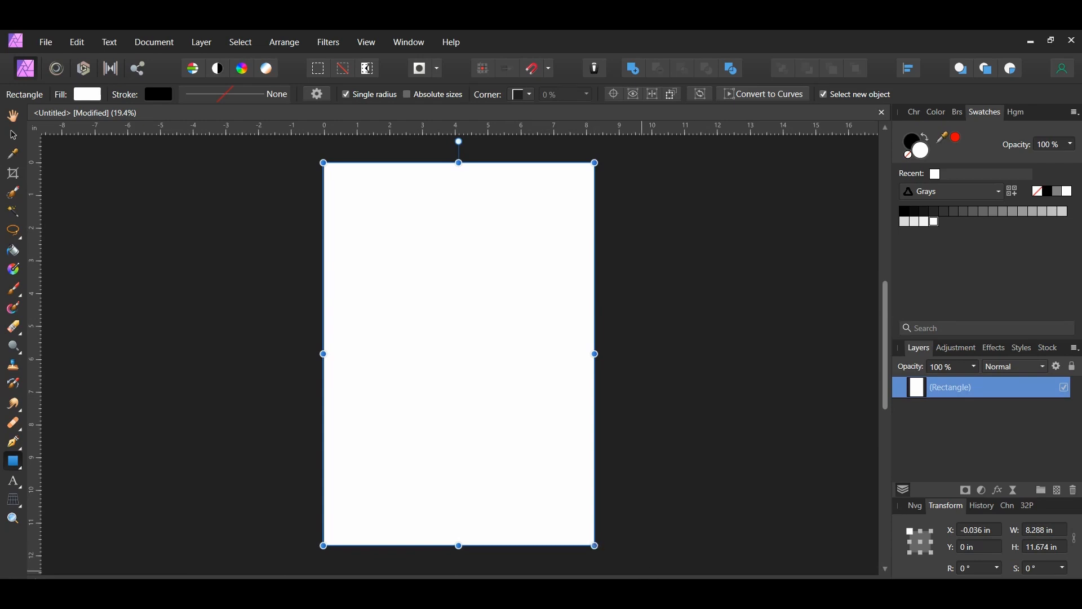
pyautogui.click(87, 94)
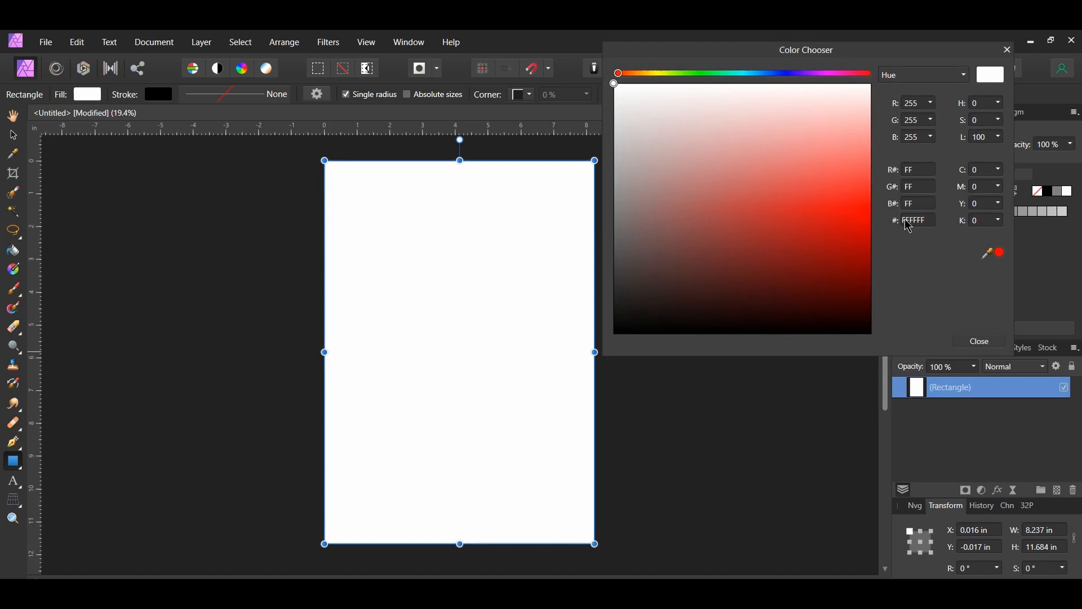
pyautogui.tripleClick(914, 220)
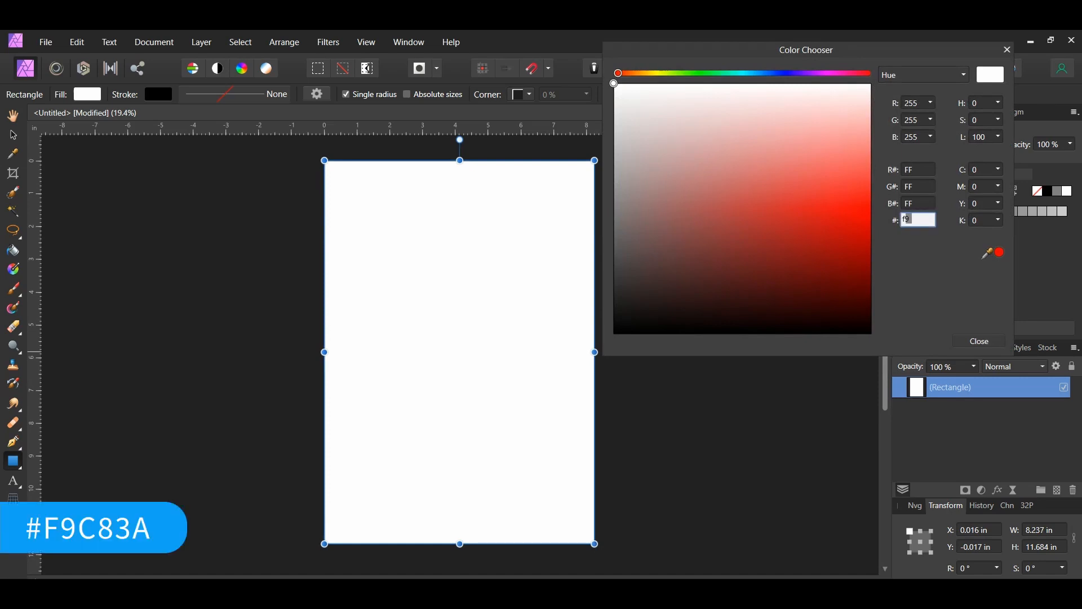
pyautogui.write('F9C83A')
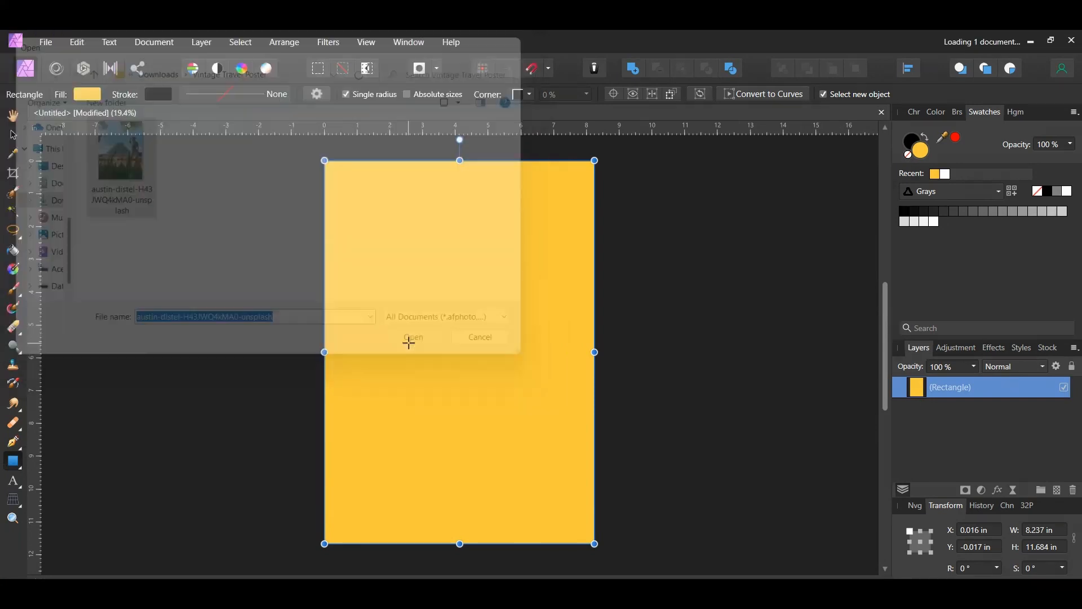
# Step: Load the Chichén Itzá pyramid photo and add a Brightness and Contrast adjustment to it
pyautogui.click(412, 337)
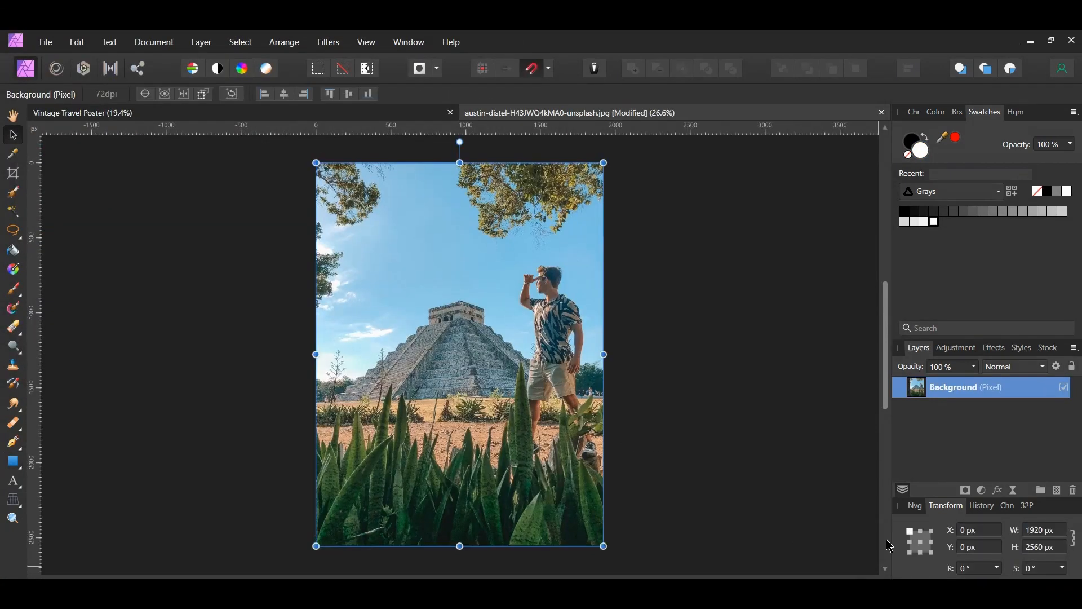
pyautogui.click(981, 491)
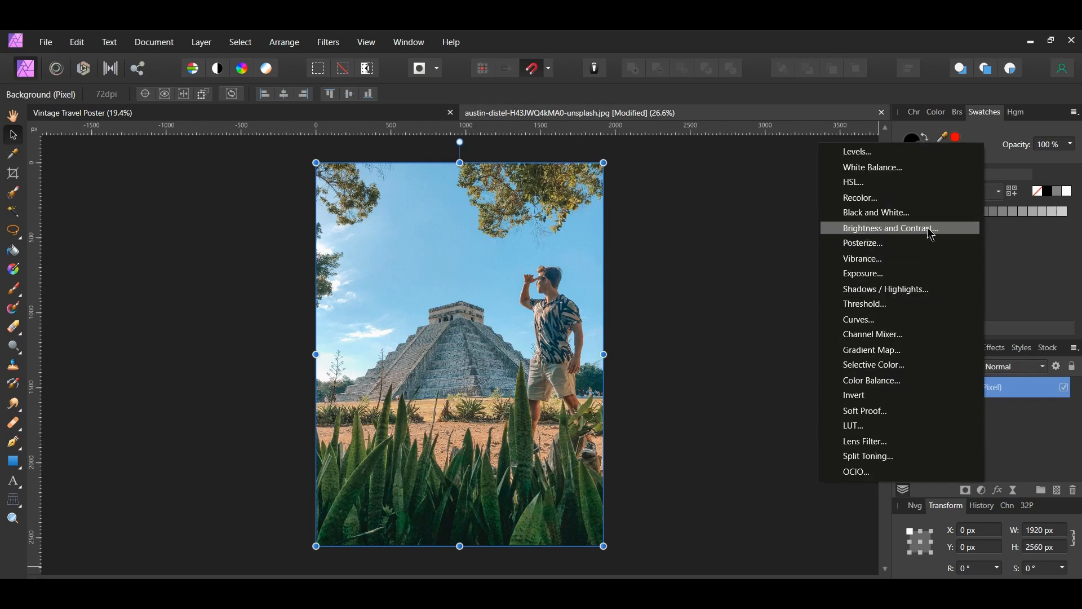
pyautogui.click(891, 228)
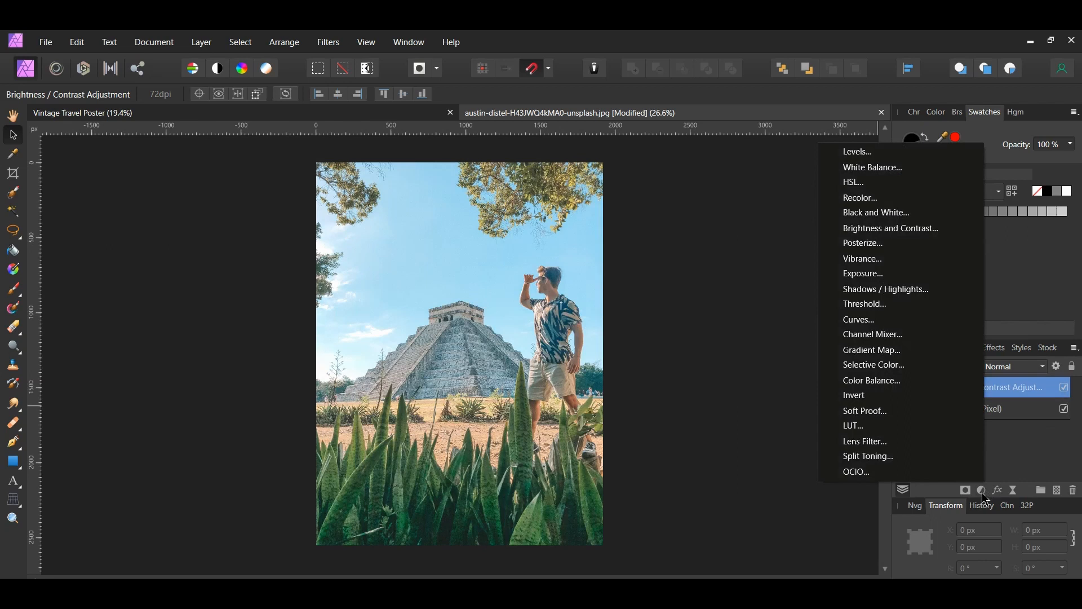
pyautogui.click(859, 319)
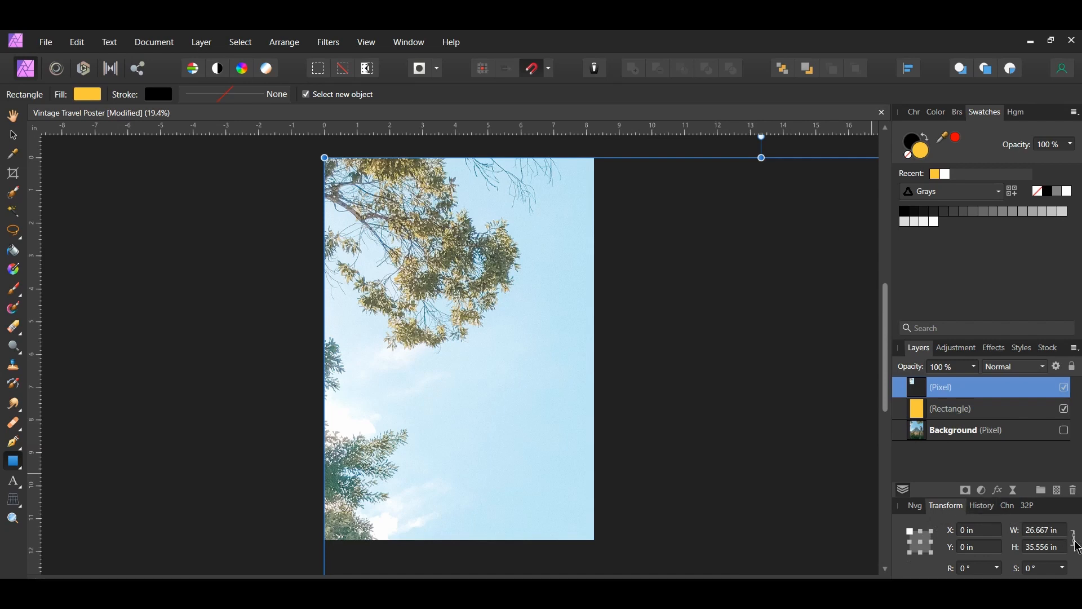
# Step: Paste the photo onto the poster, scaled down to leave an even yellow border
pyautogui.press('v')
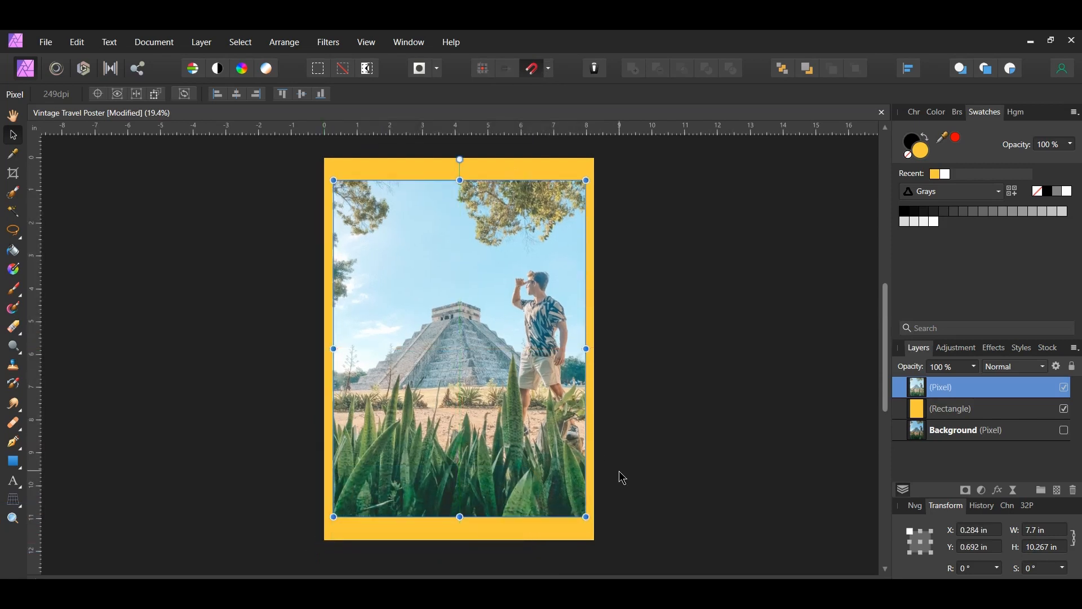
pyautogui.click(650, 484)
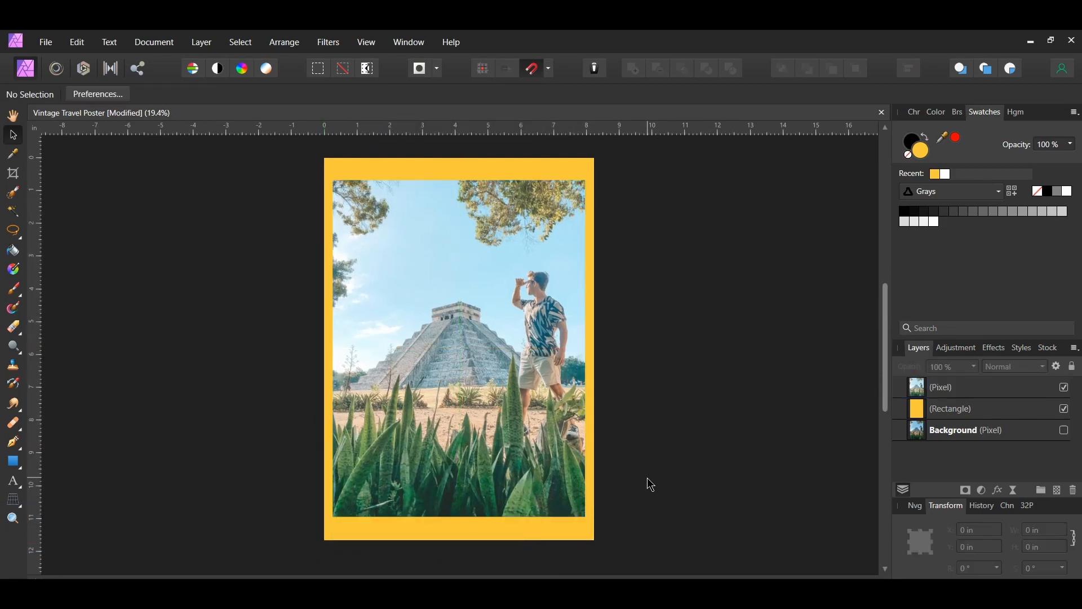
# Step: Add a Posterize adjustment at 5 levels to flatten the photo's colours
pyautogui.click(980, 490)
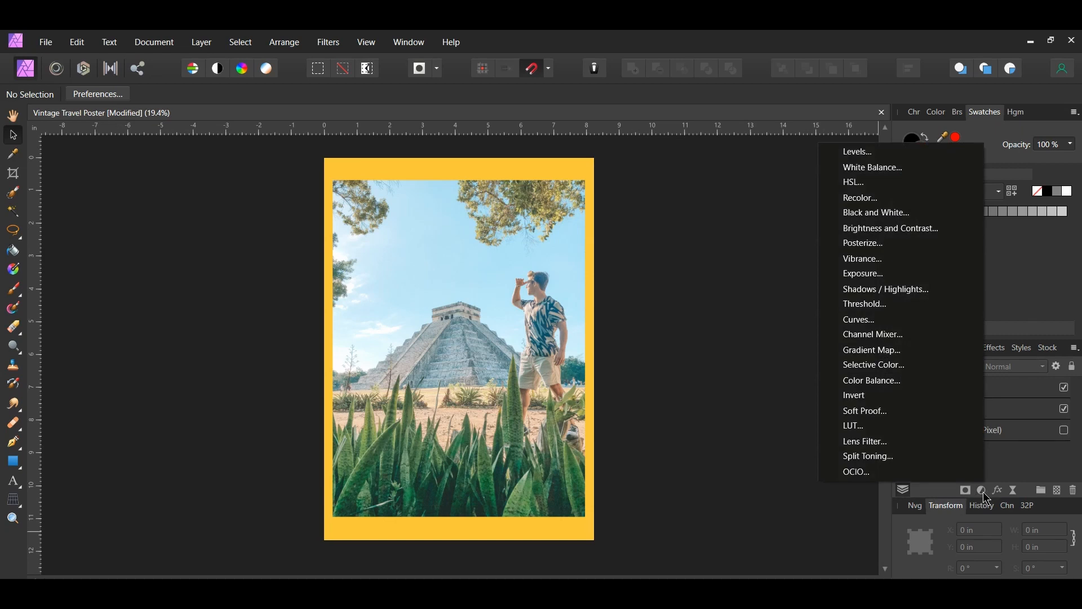
pyautogui.click(862, 244)
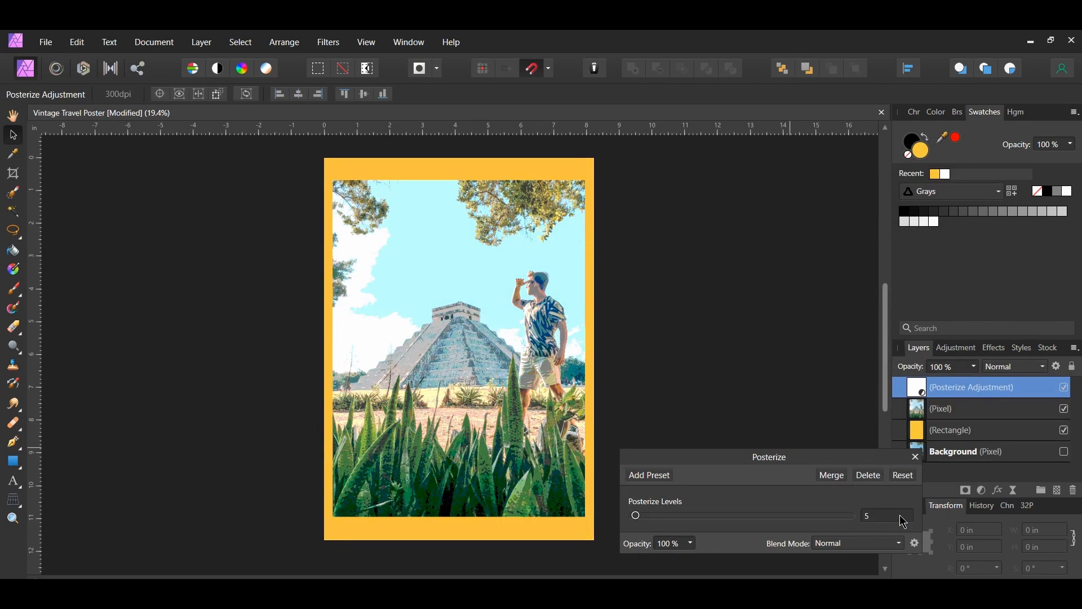
pyautogui.click(915, 456)
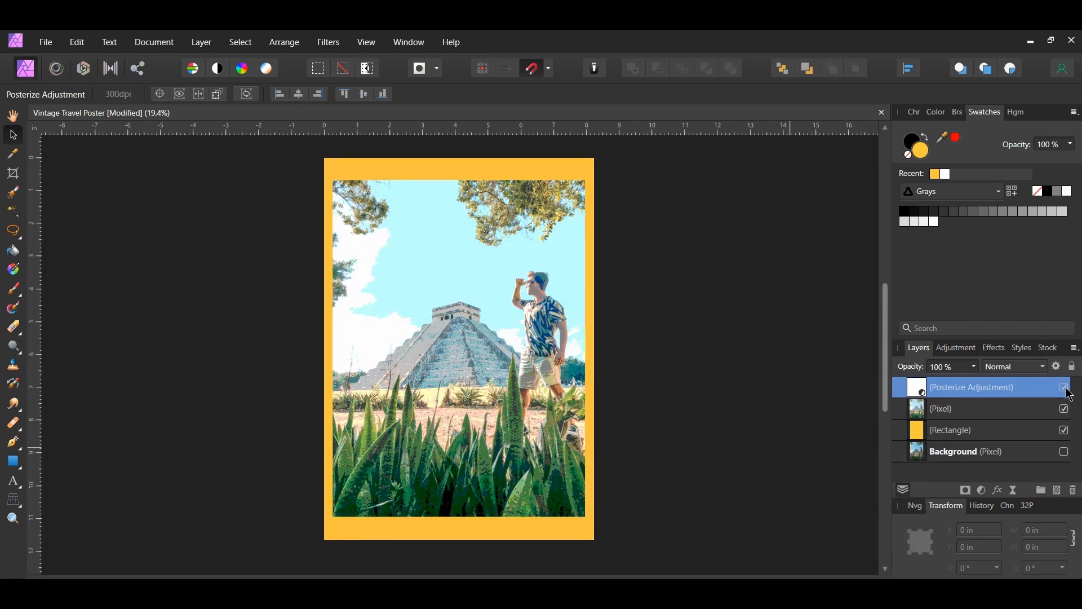
pyautogui.click(1064, 387)
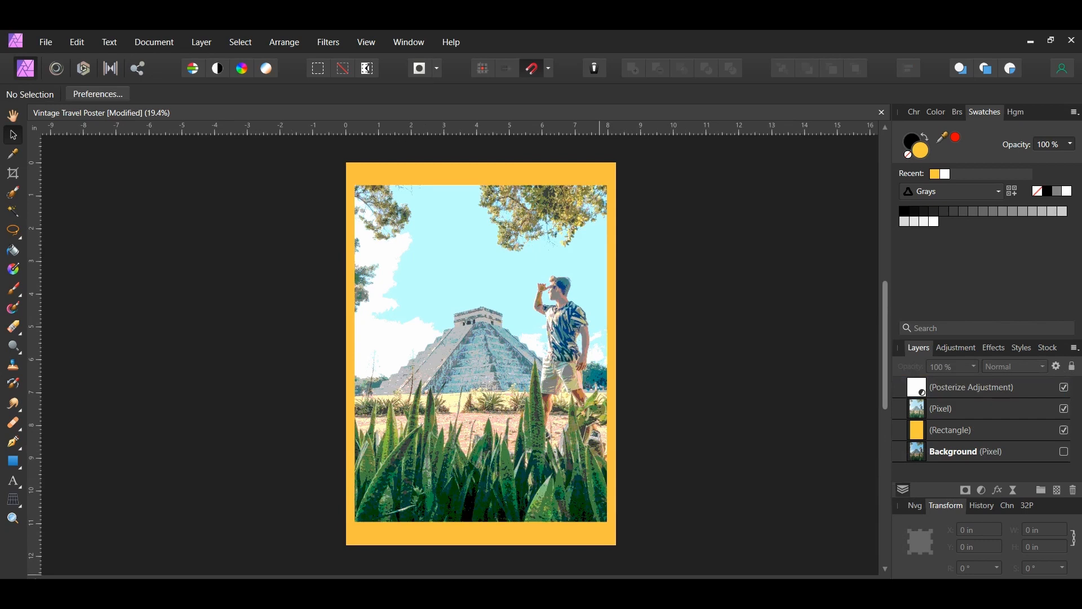
# Step: Paint a Selection Brush selection over the sky around the pyramid and trees
pyautogui.press('w')
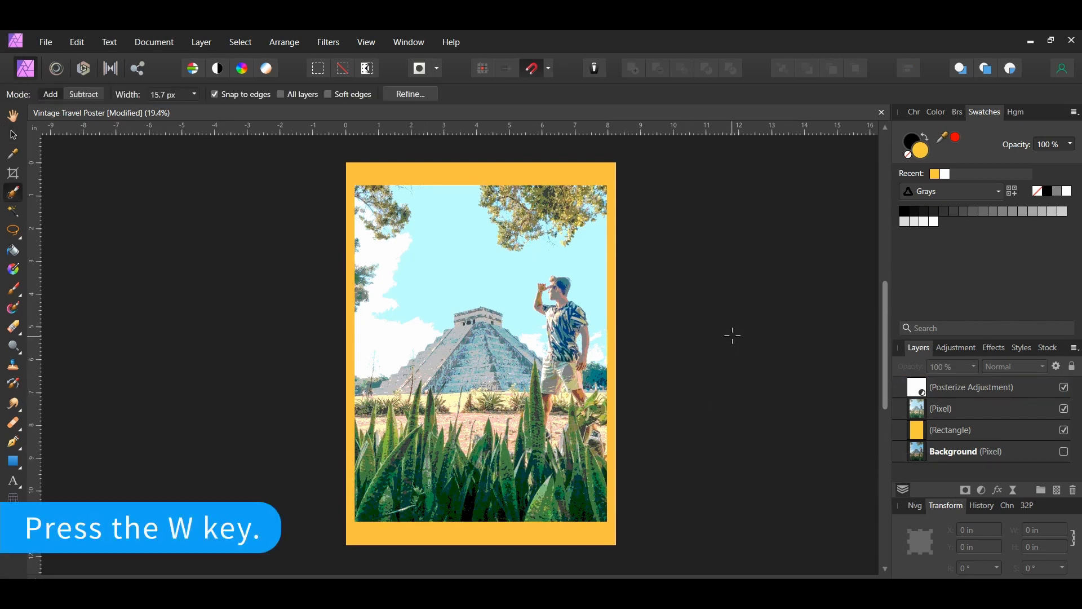
pyautogui.press('w')
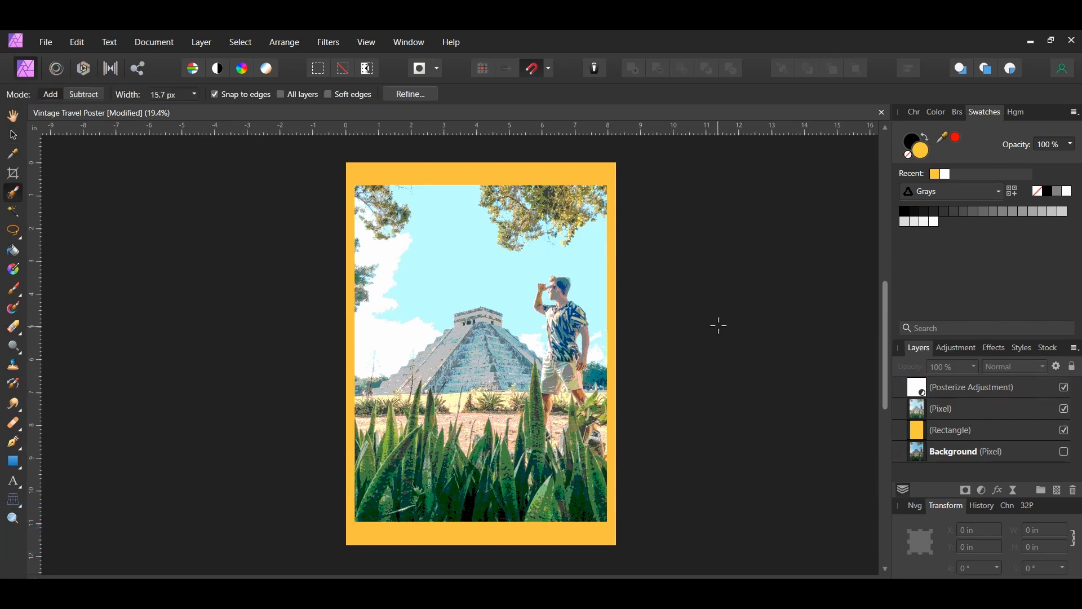
pyautogui.moveTo(210, 99)
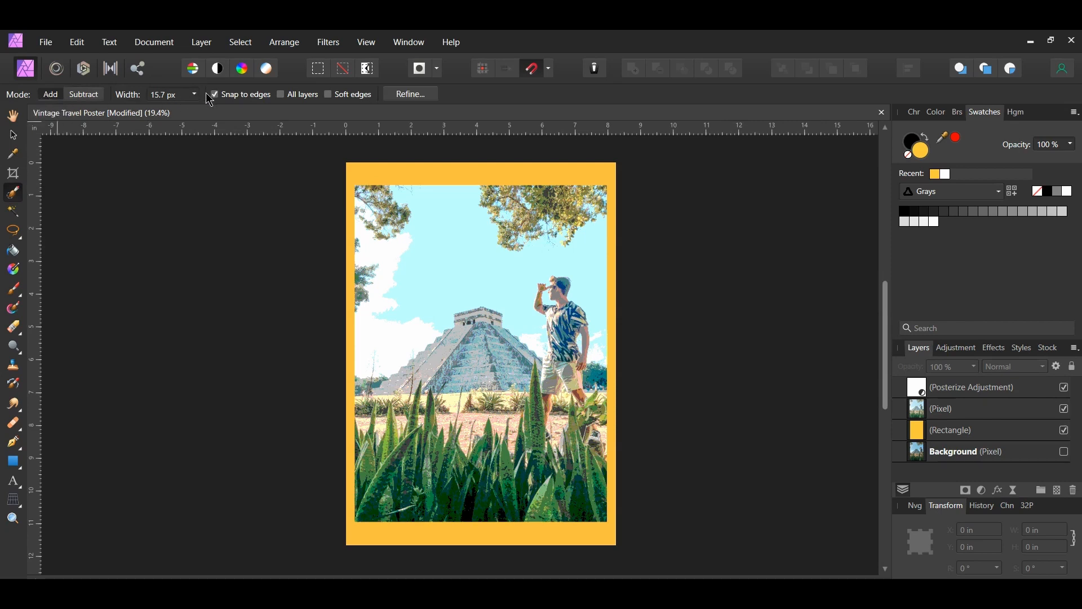
pyautogui.moveTo(447, 273)
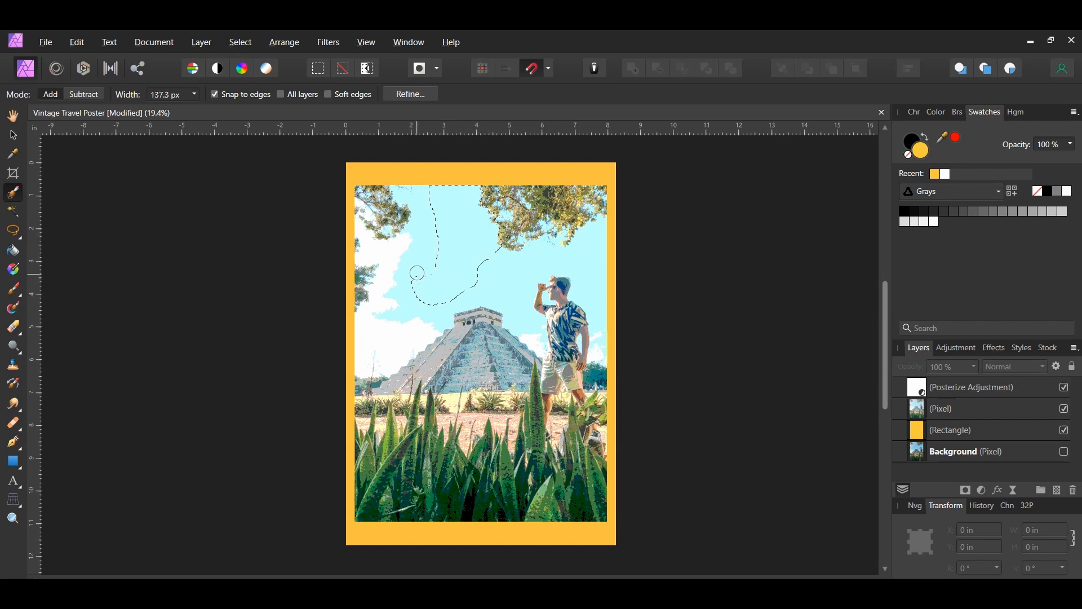
pyautogui.click(966, 409)
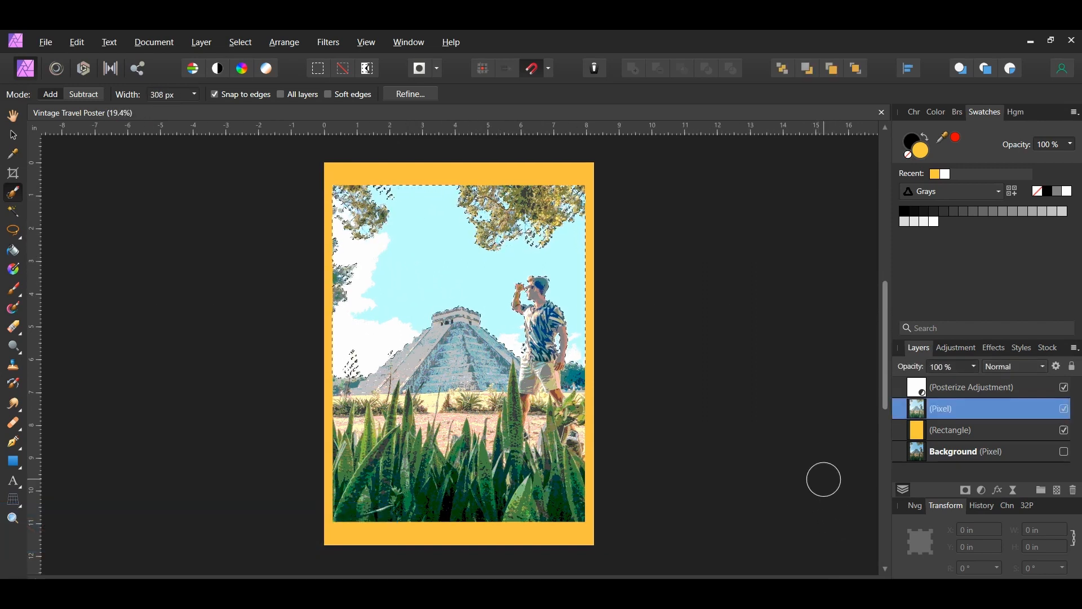
# Step: Recolor the selected sky to hue 192° at 100% saturation and group the photo with its adjustments
pyautogui.click(981, 492)
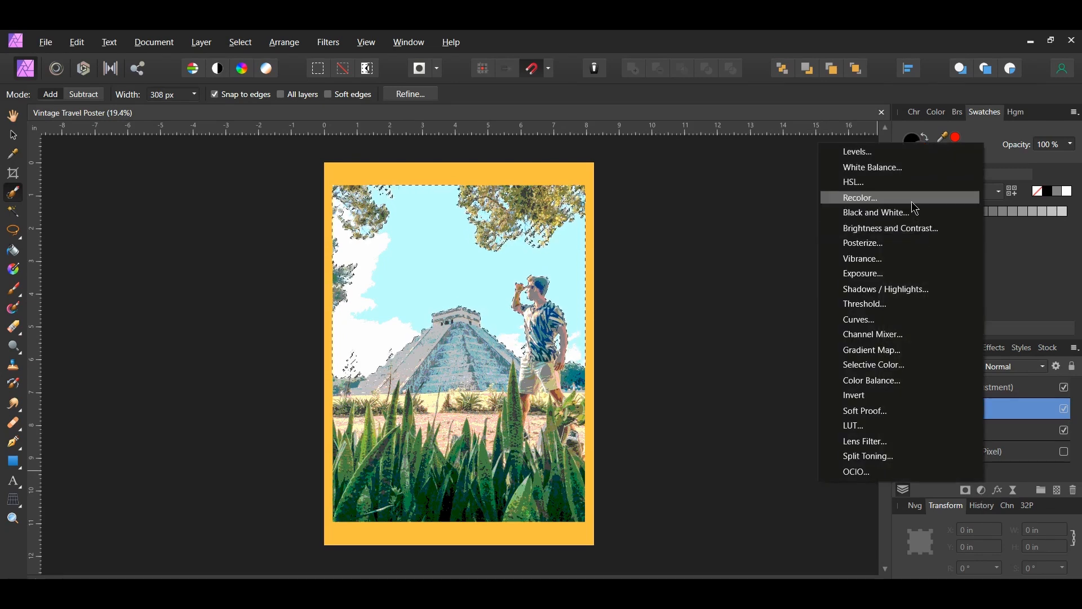
pyautogui.click(861, 198)
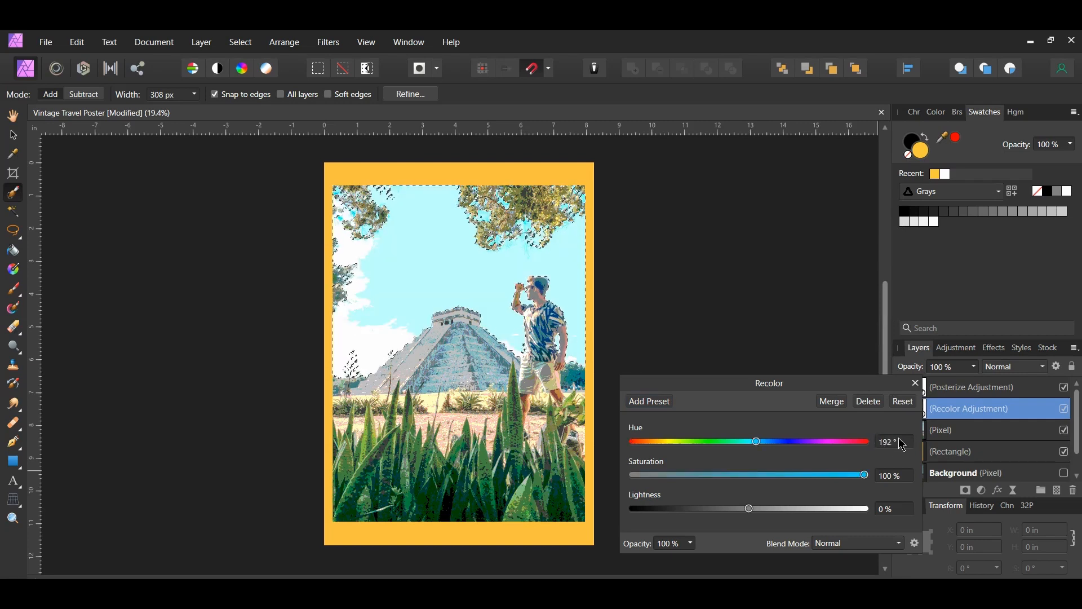
pyautogui.tripleClick(893, 474)
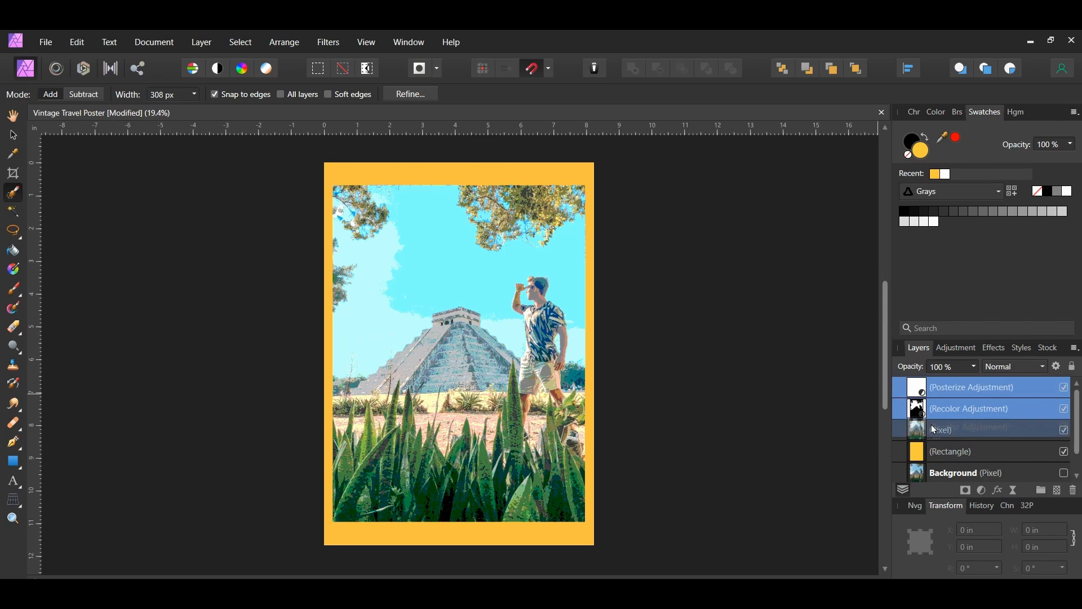
pyautogui.press('t')
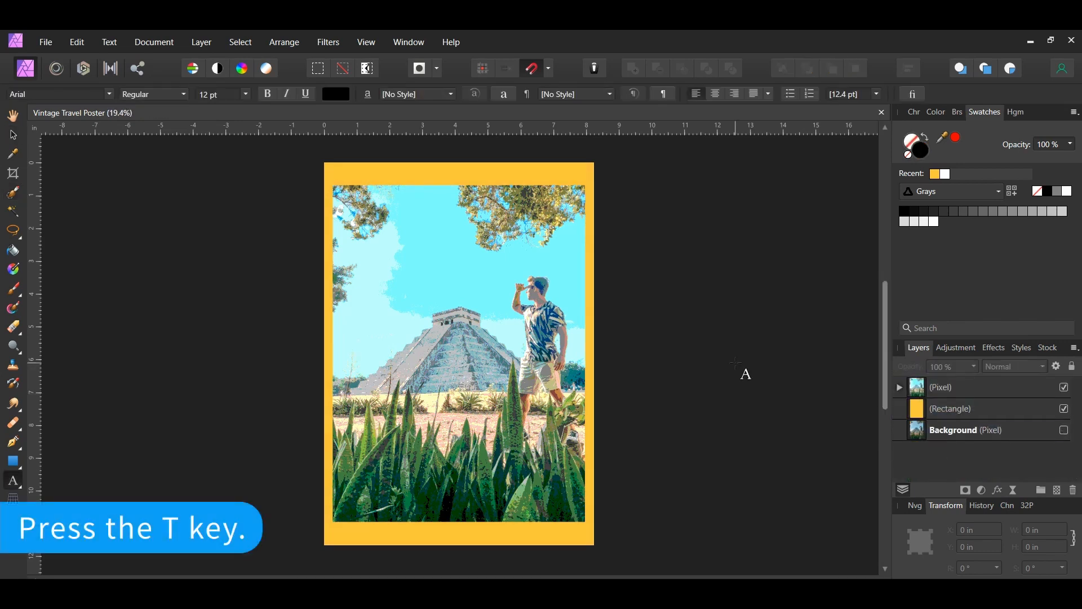
# Step: Add a white 127 pt Montserrat Bold 'MEXICO' title along the bottom of the photo
pyautogui.press('t')
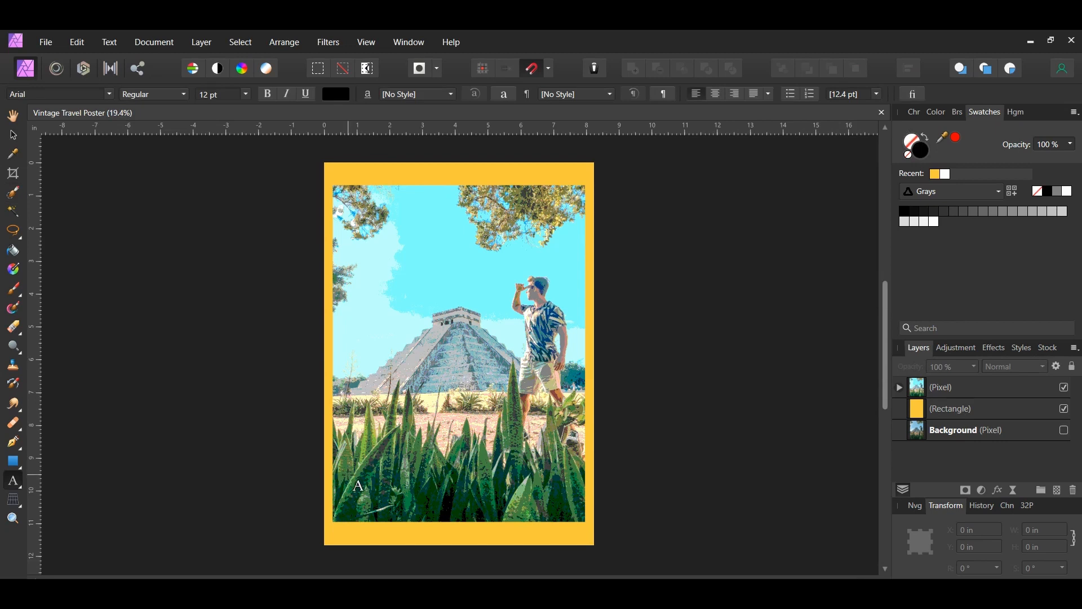
pyautogui.write('MEXICO')
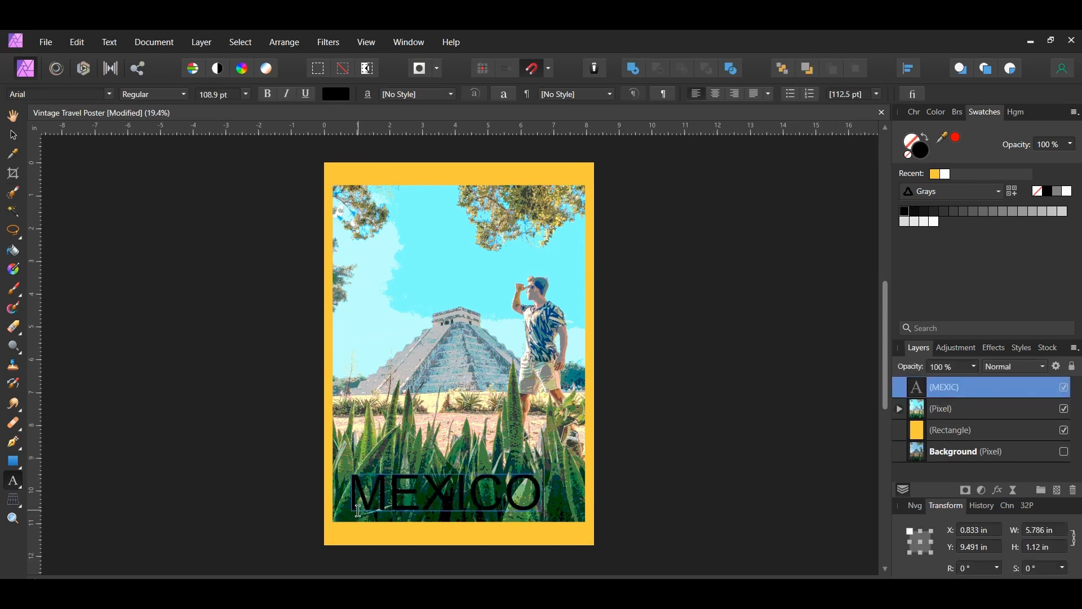
pyautogui.click(445, 491)
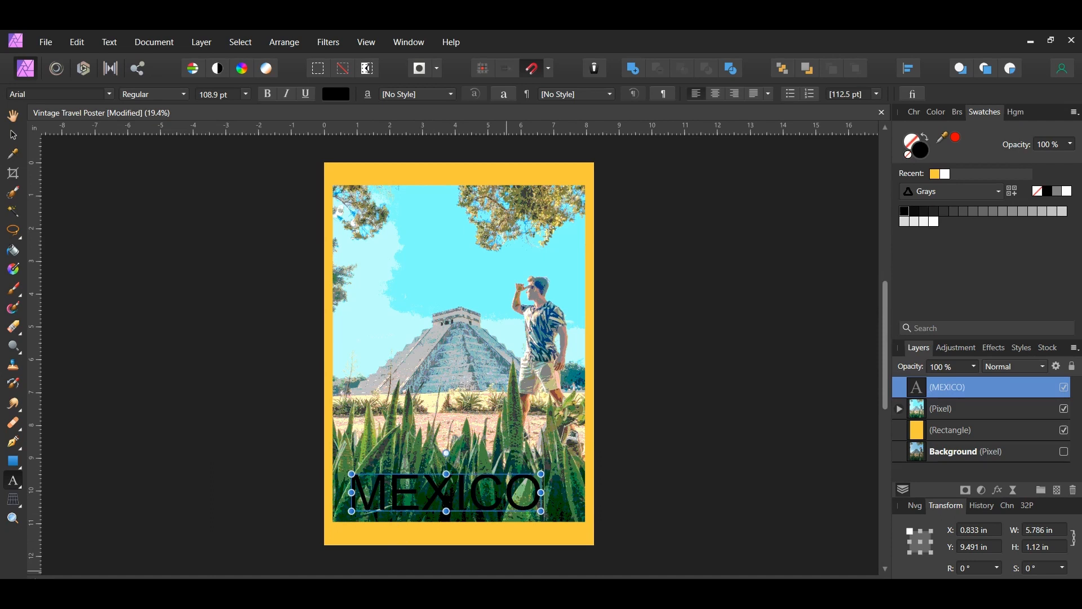
pyautogui.click(1067, 192)
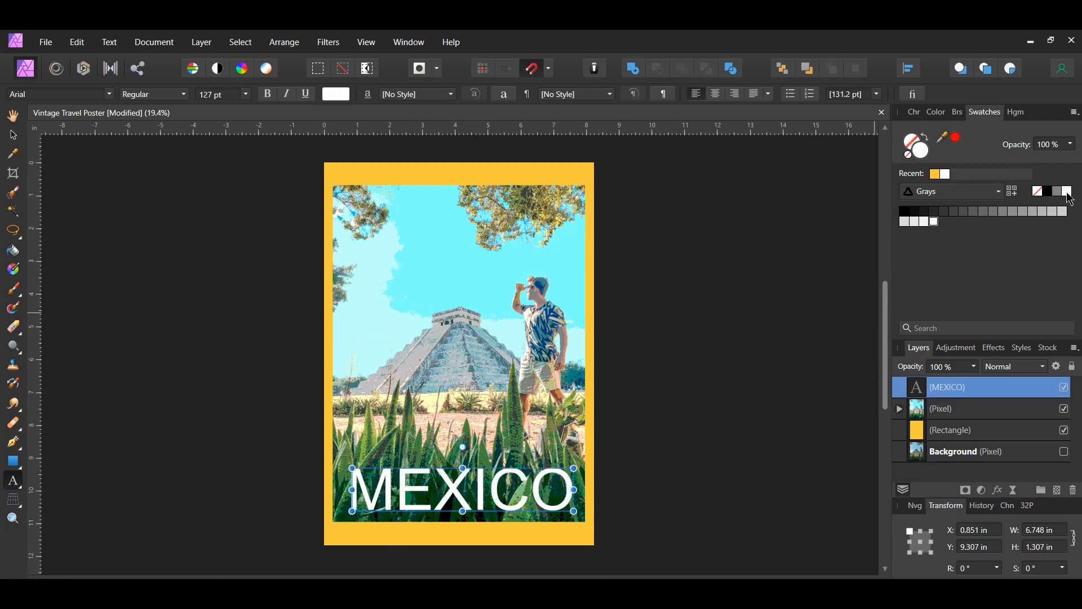
pyautogui.moveTo(848, 447)
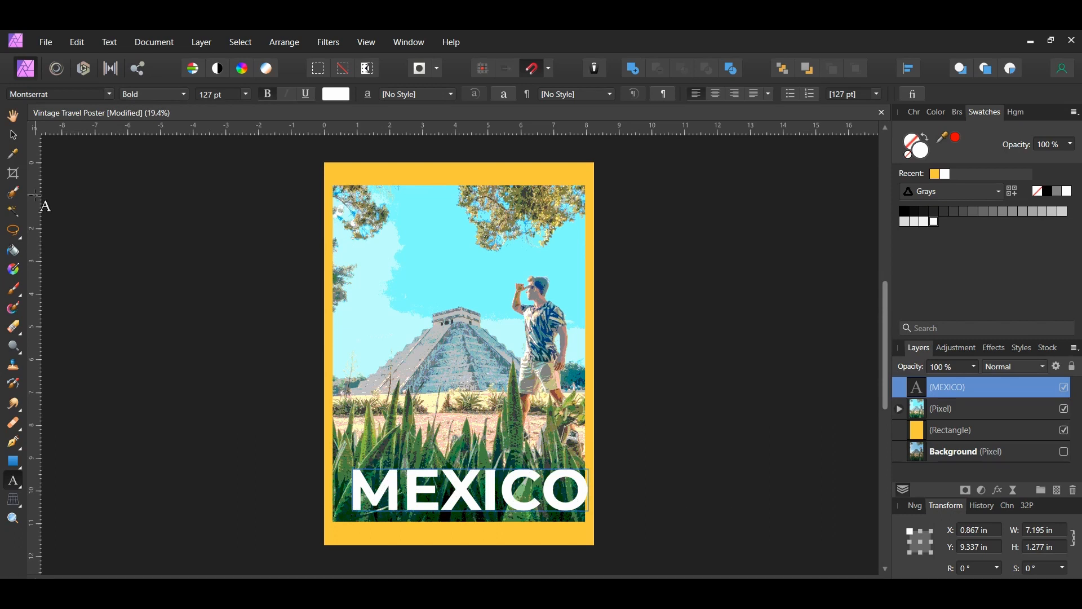
pyautogui.click(469, 491)
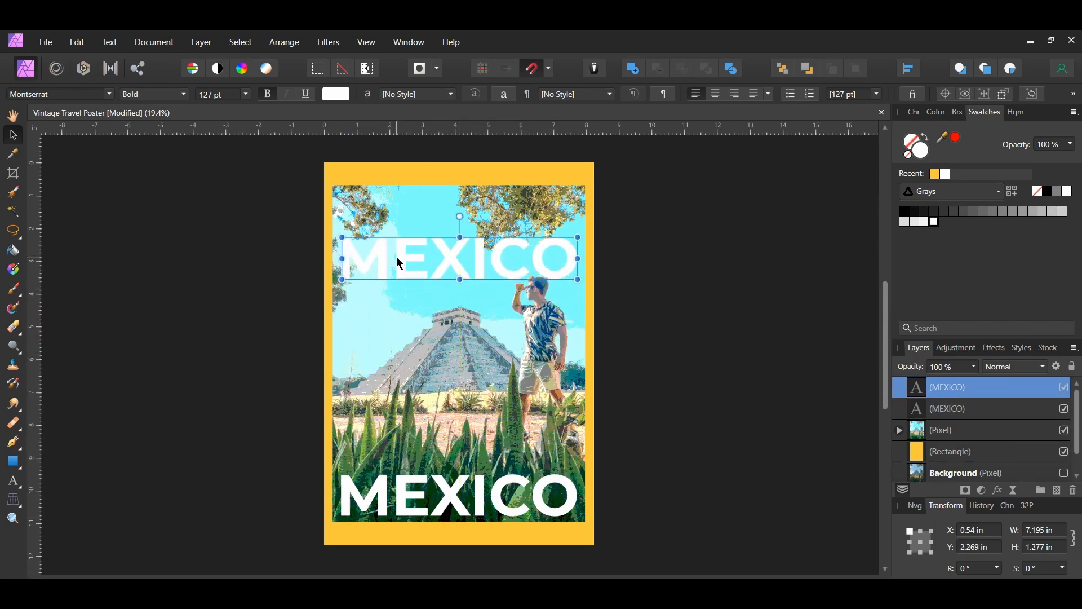
# Step: Retype the duplicated title as 'Visit' and colour it dark green #006341
pyautogui.write('Visit')
pyautogui.write('00')
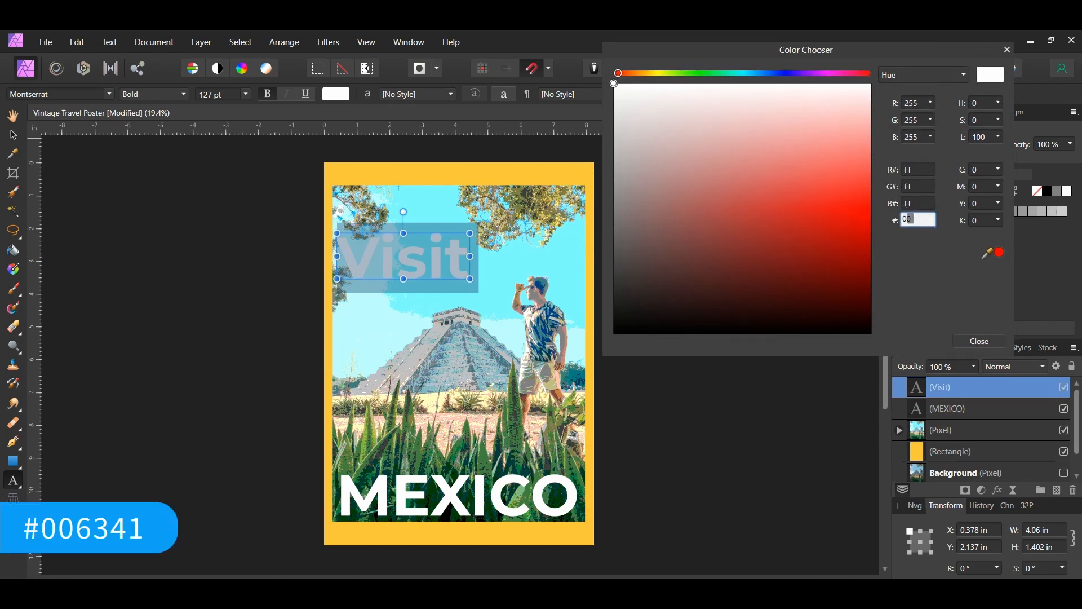
pyautogui.write('63')
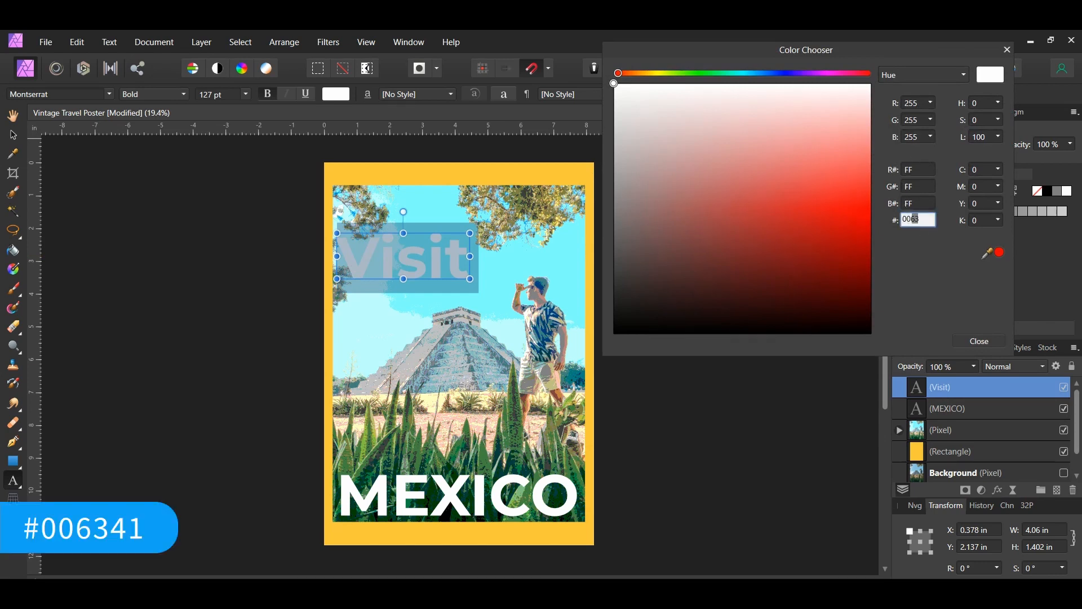
pyautogui.click(979, 340)
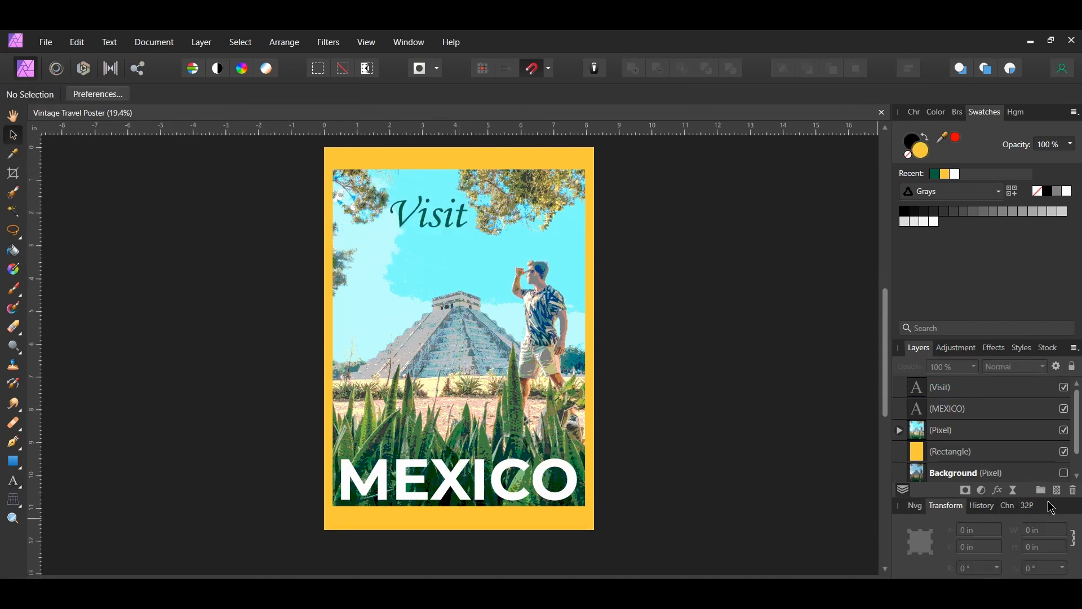
# Step: Add a new pixel layer above the titles and fill it with a mid grey swatch
pyautogui.click(1055, 492)
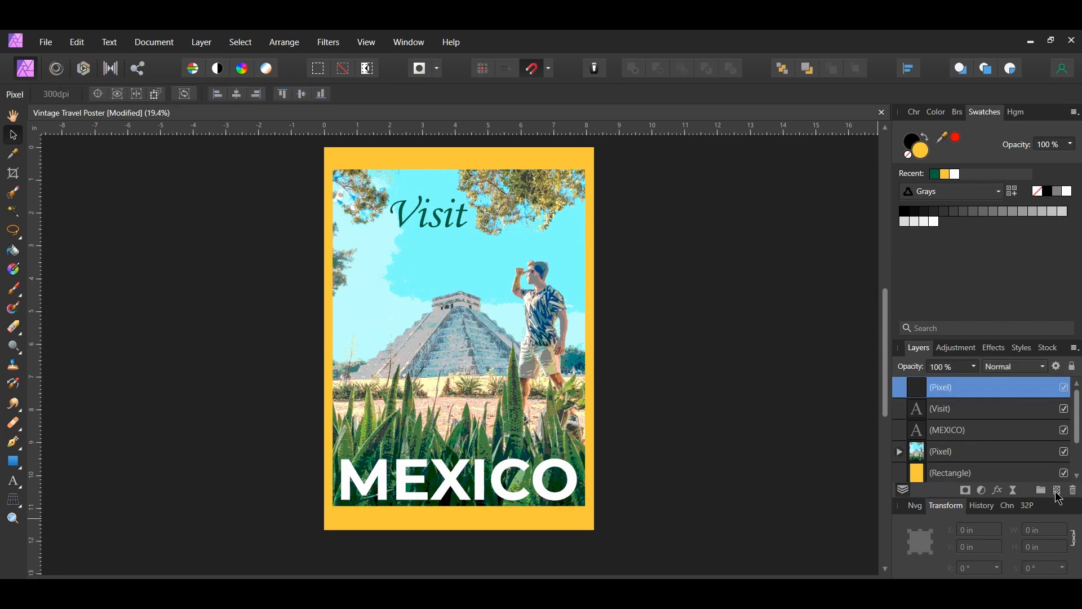
pyautogui.moveTo(1015, 222)
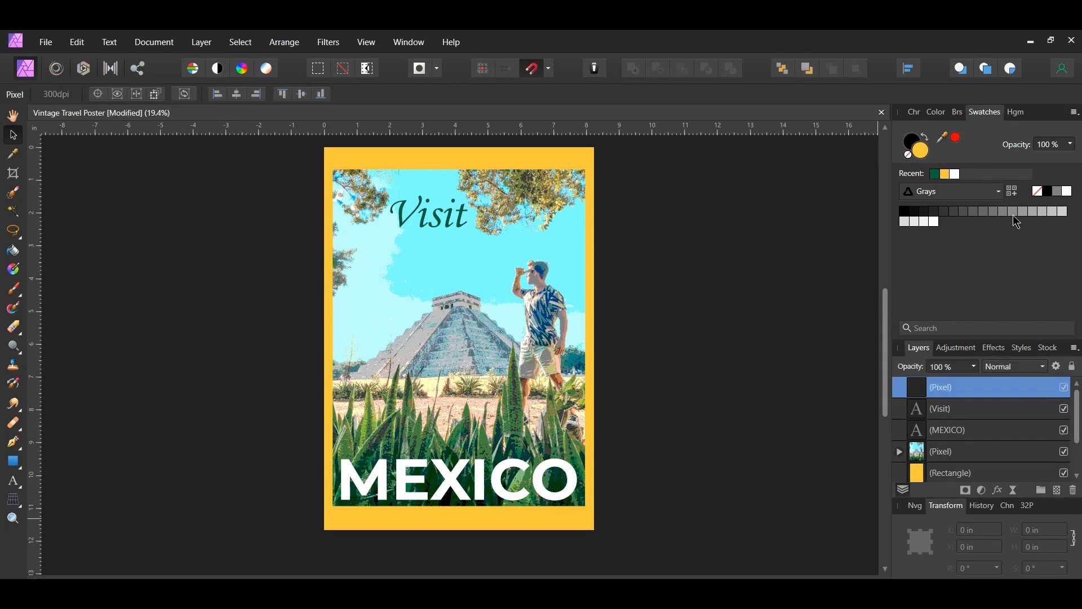
pyautogui.click(918, 147)
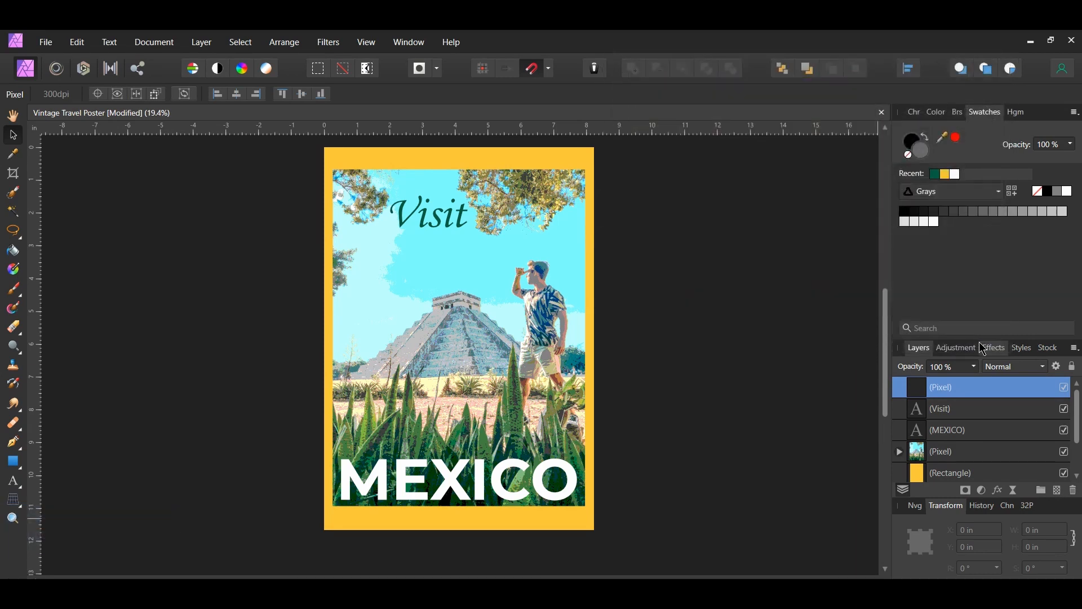
pyautogui.click(76, 41)
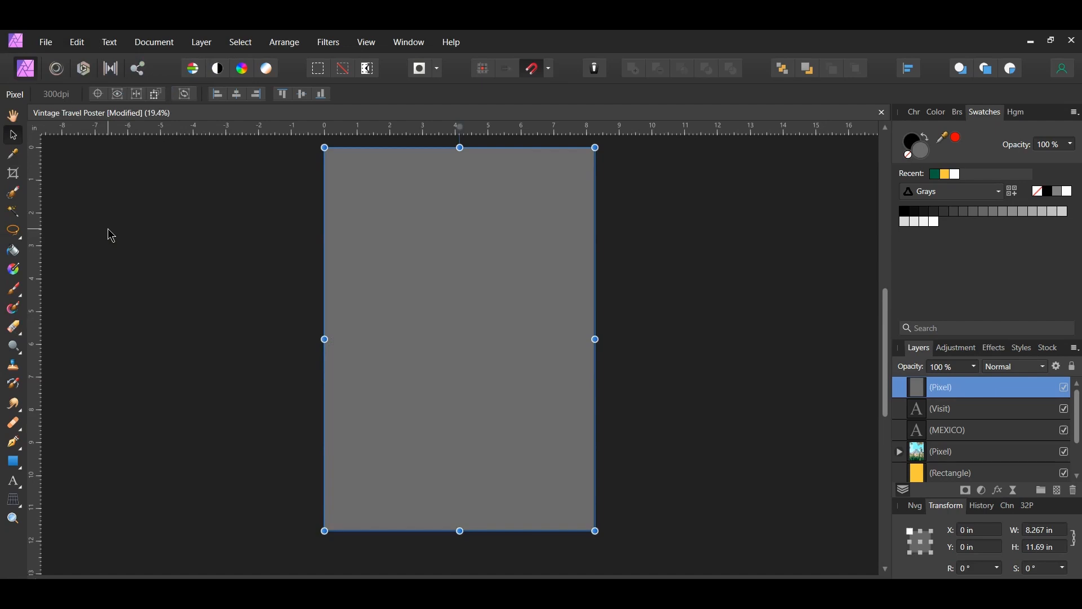
# Step: Apply 60% Gaussian monochromatic noise, then blend the layer in Hard Light at 75% opacity
pyautogui.click(327, 41)
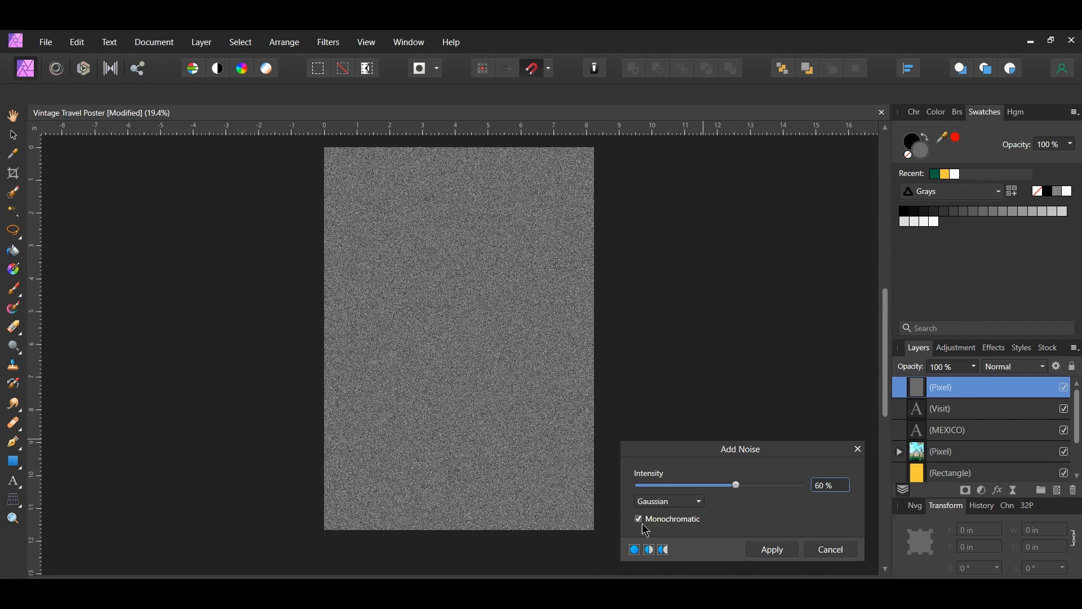
pyautogui.click(829, 549)
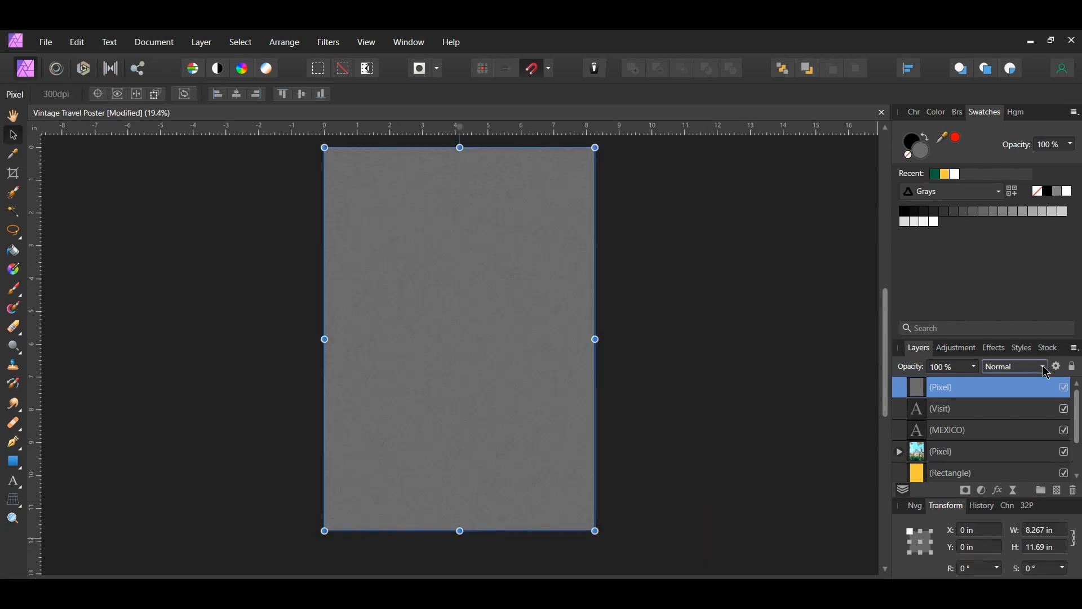
pyautogui.click(1015, 367)
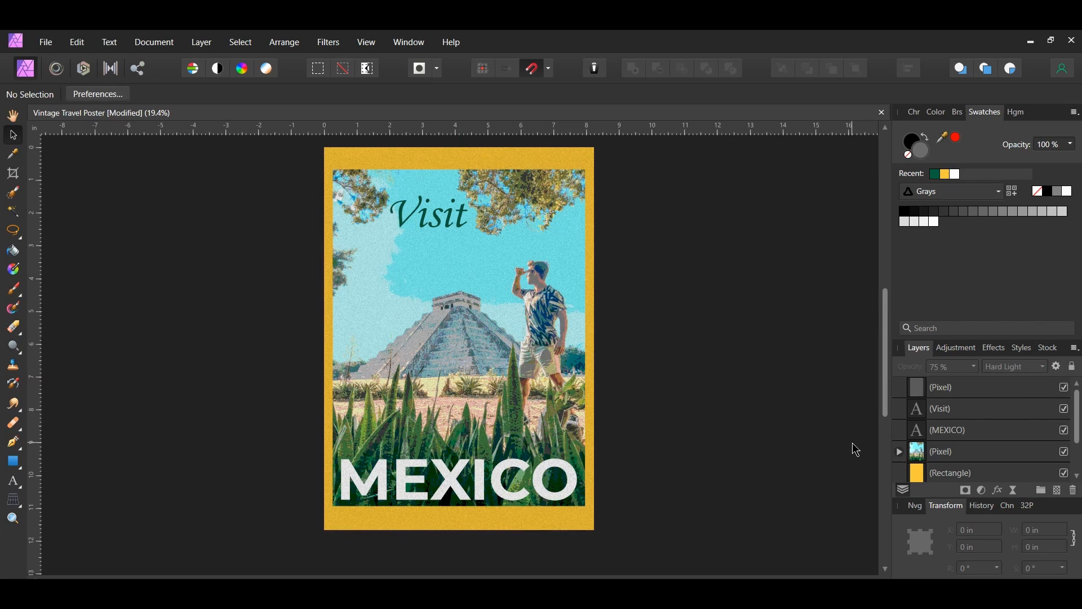
# Step: Add a Gradient Map adjustment to the photo, remove the middle stop and reverse it
pyautogui.click(941, 451)
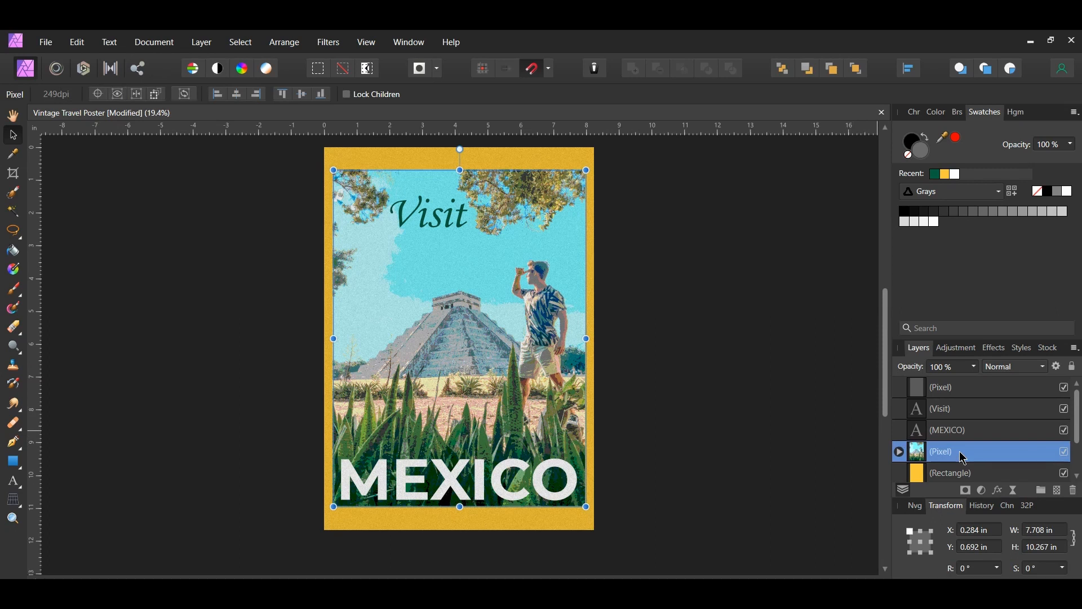
pyautogui.click(980, 491)
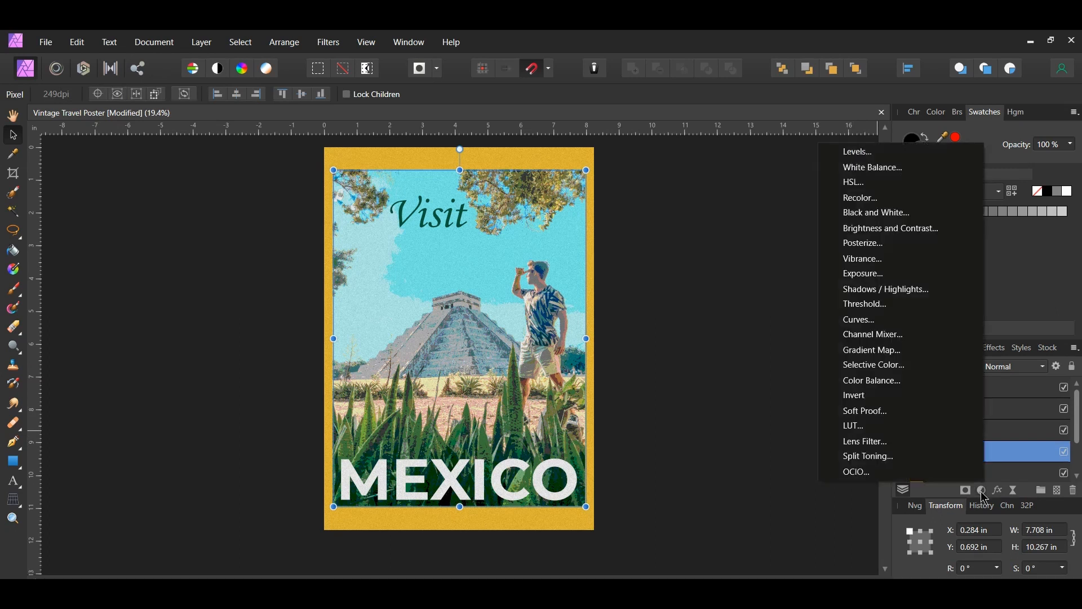
pyautogui.click(872, 349)
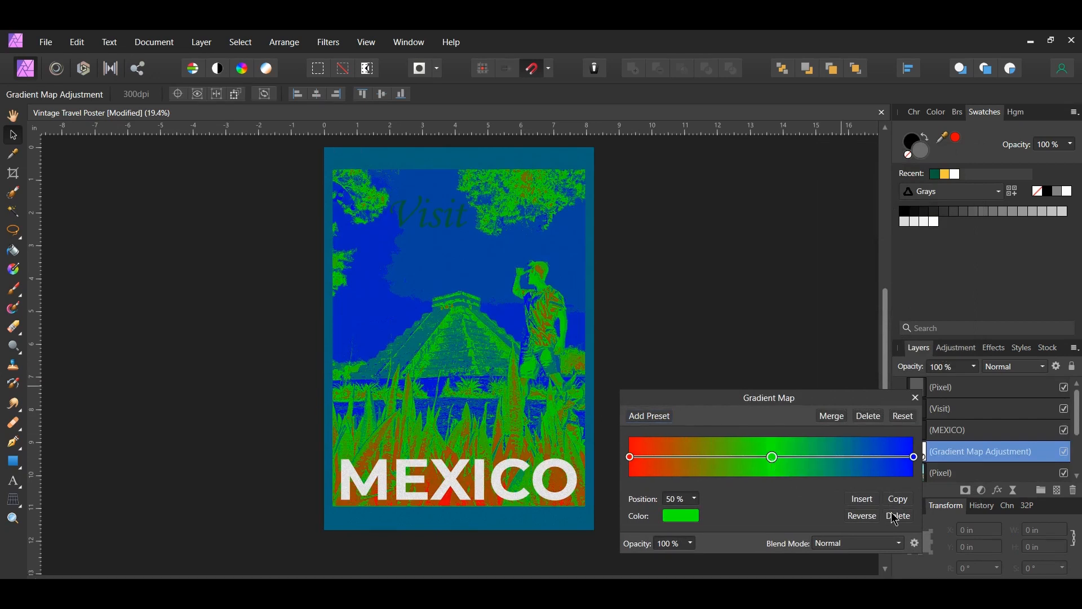
pyautogui.click(897, 515)
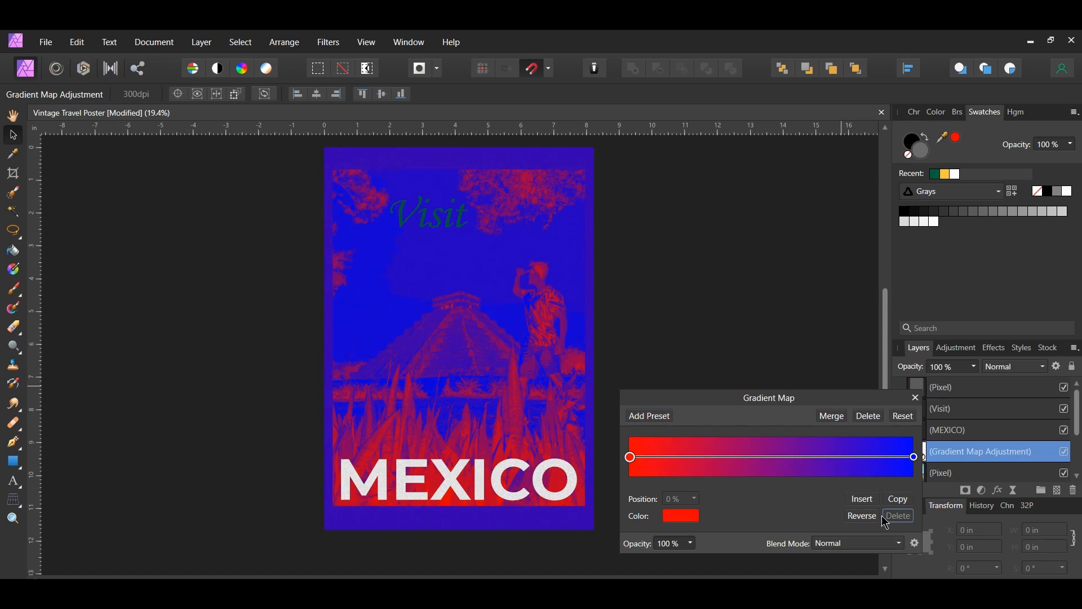
pyautogui.moveTo(861, 515)
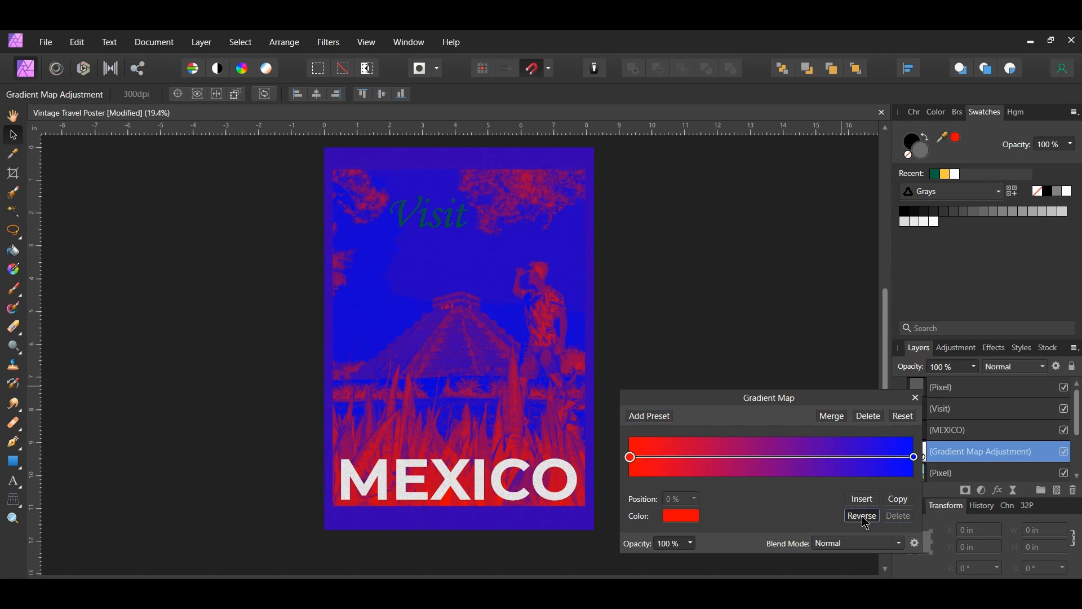
pyautogui.click(860, 515)
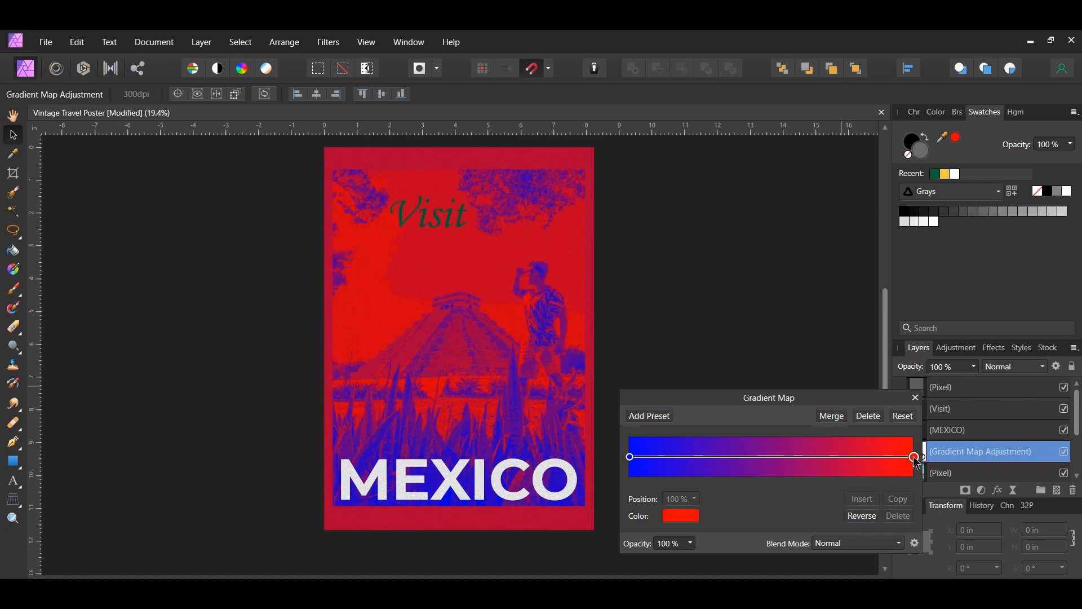
# Step: Recolour the gradient stops to run from blue through purple to orange
pyautogui.click(670, 350)
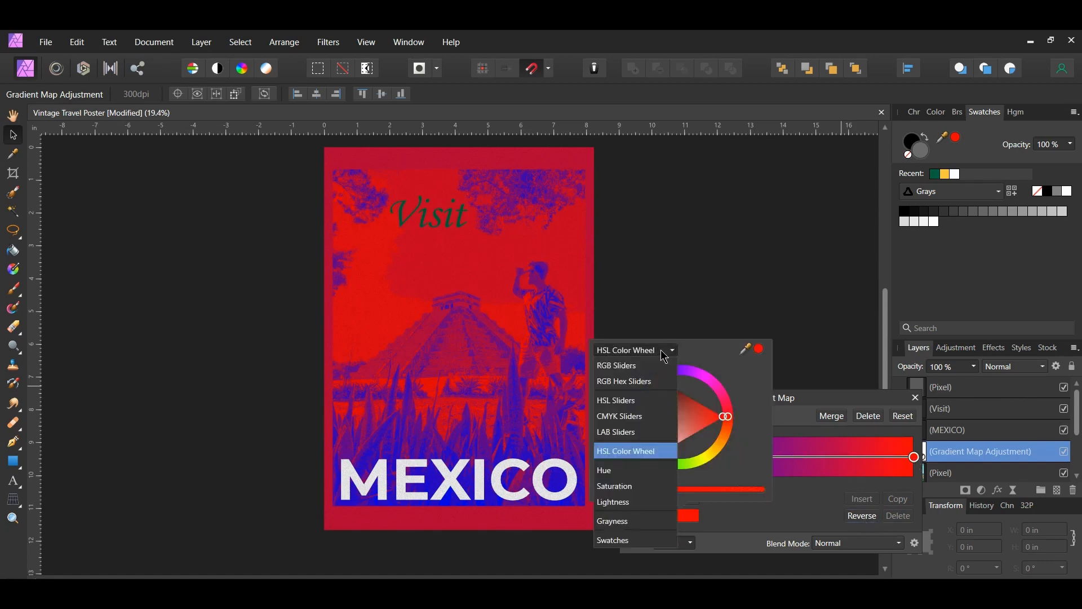
pyautogui.click(623, 381)
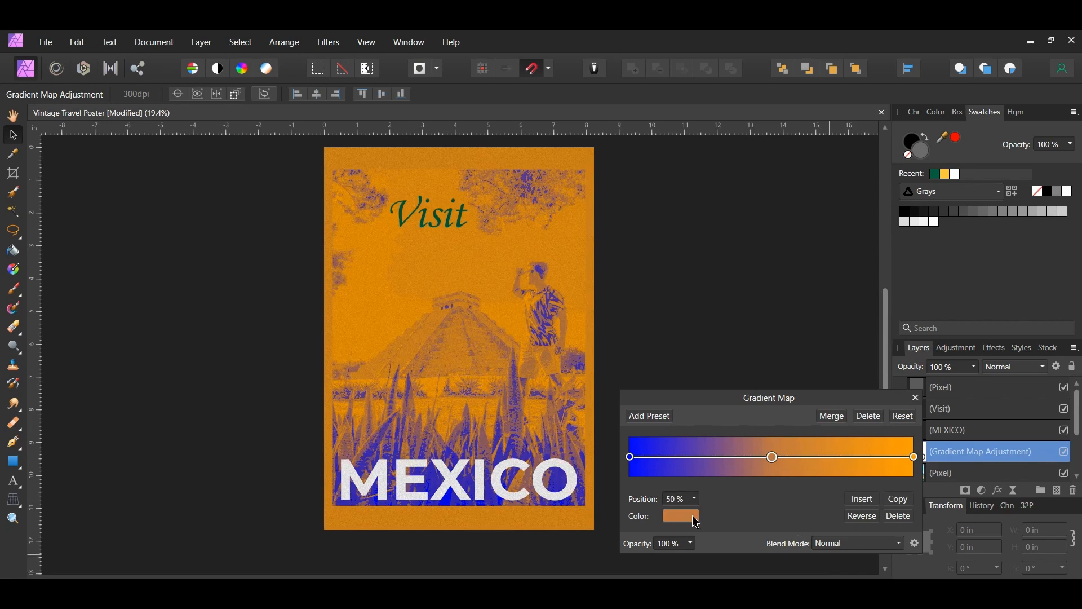
pyautogui.click(680, 515)
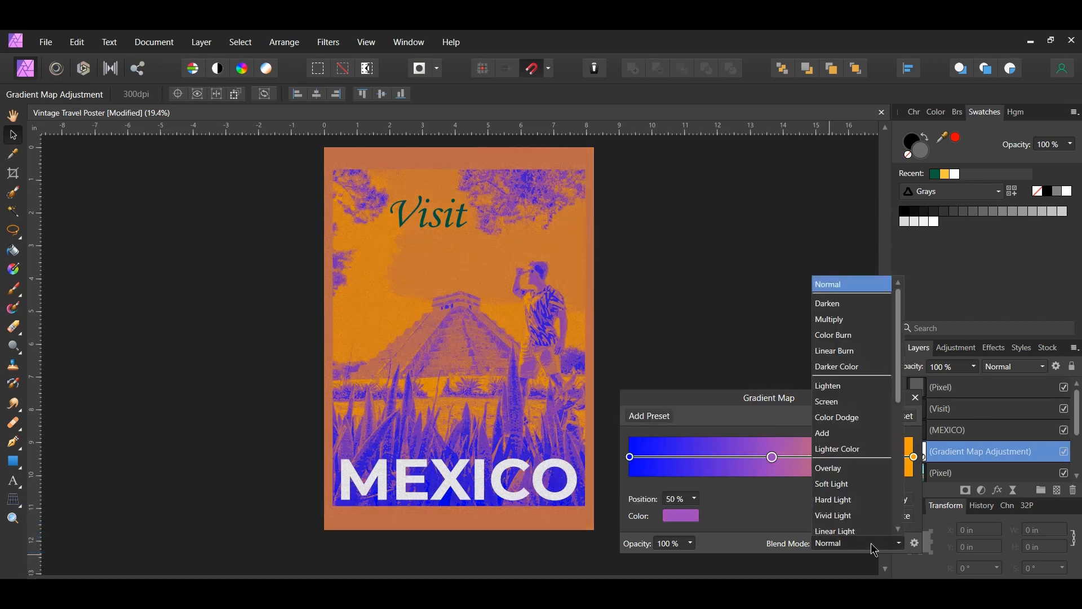
# Step: Set the gradient map to Screen, tweak its underlying blend range, and lower opacity to 90%
pyautogui.click(827, 402)
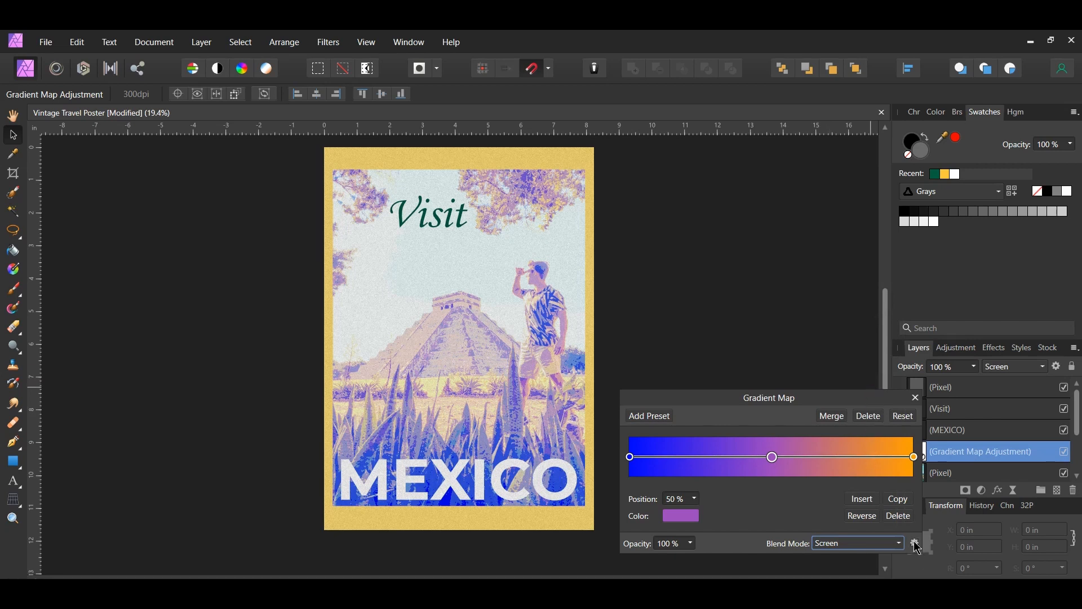
pyautogui.click(915, 543)
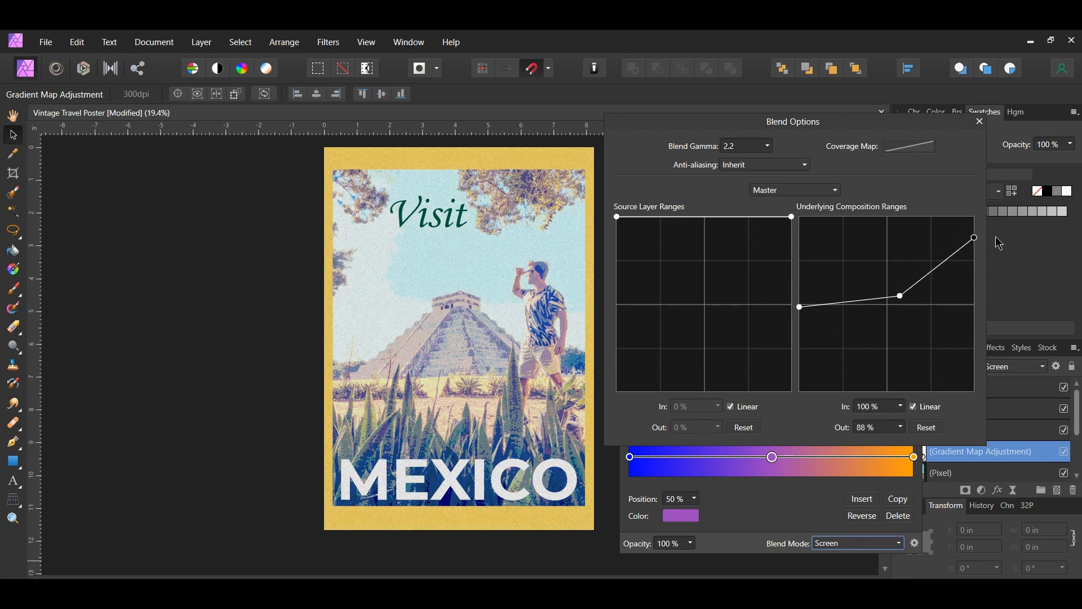
pyautogui.click(979, 122)
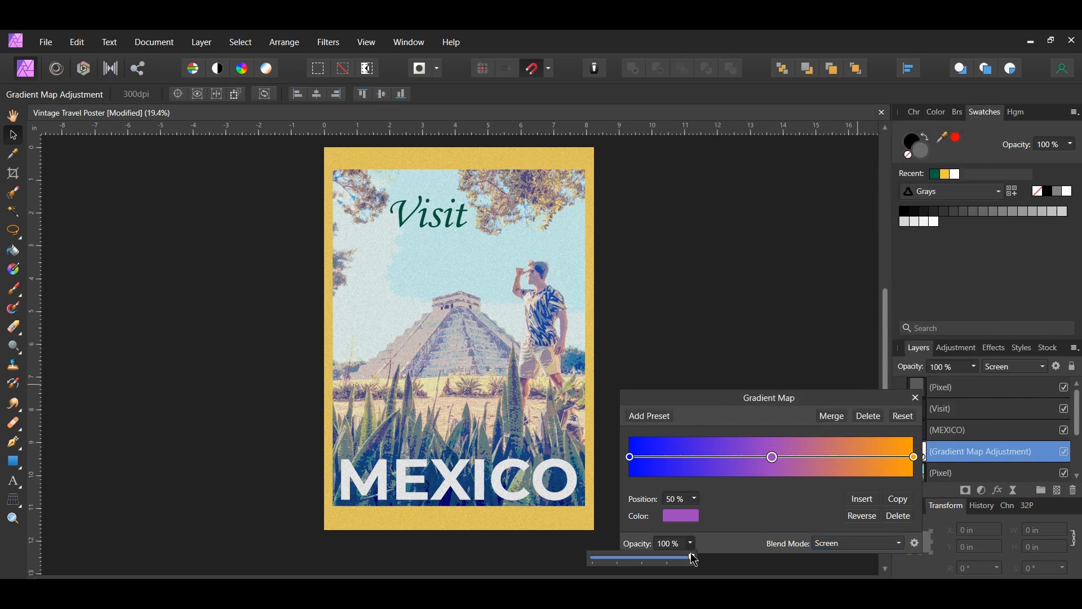
pyautogui.click(916, 398)
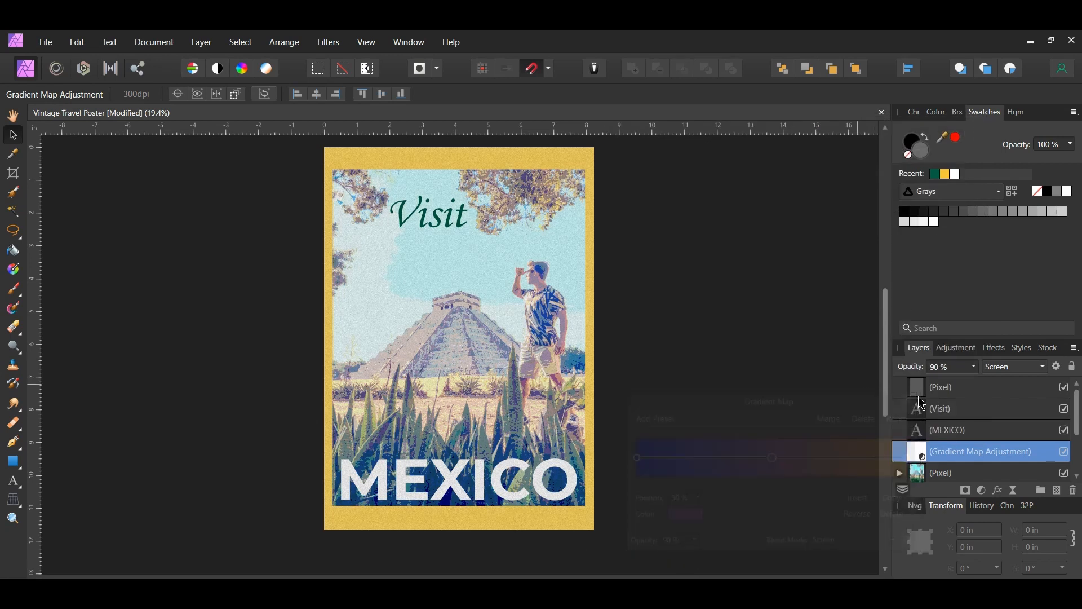
pyautogui.click(1063, 451)
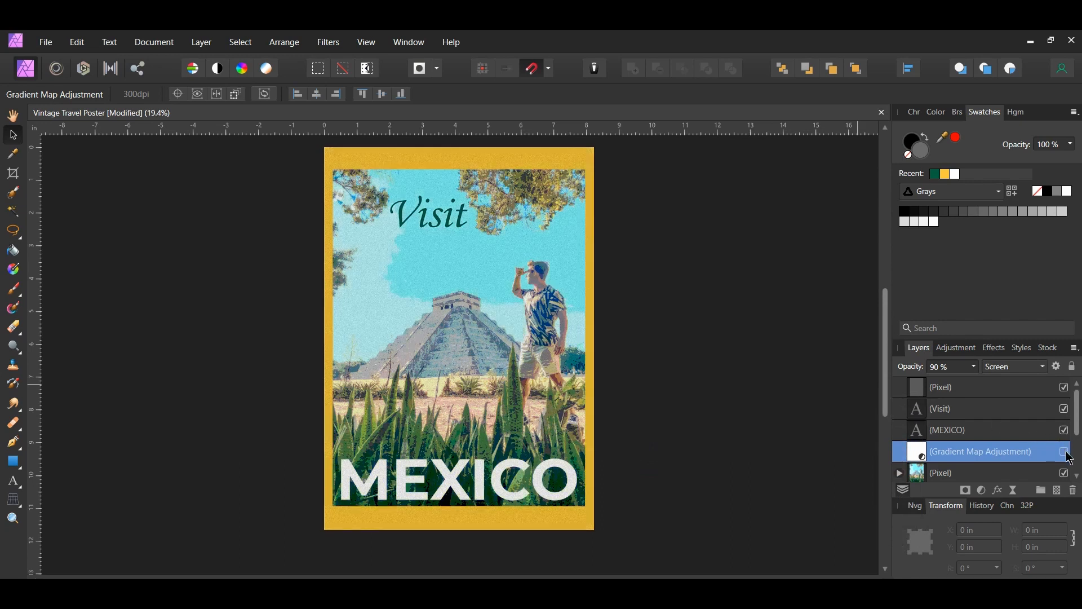
pyautogui.click(1064, 451)
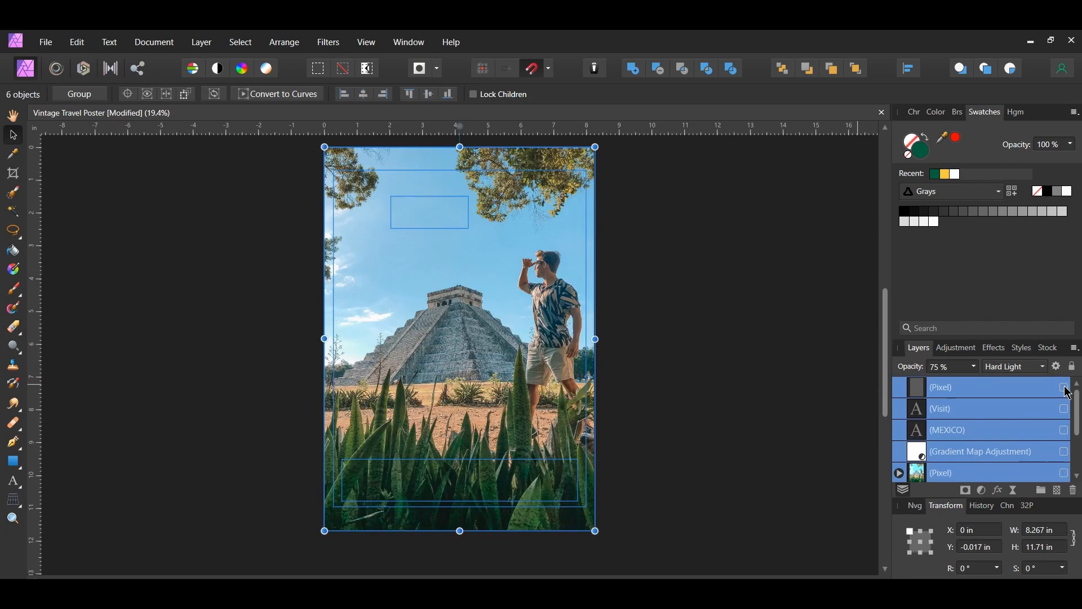
pyautogui.click(1065, 387)
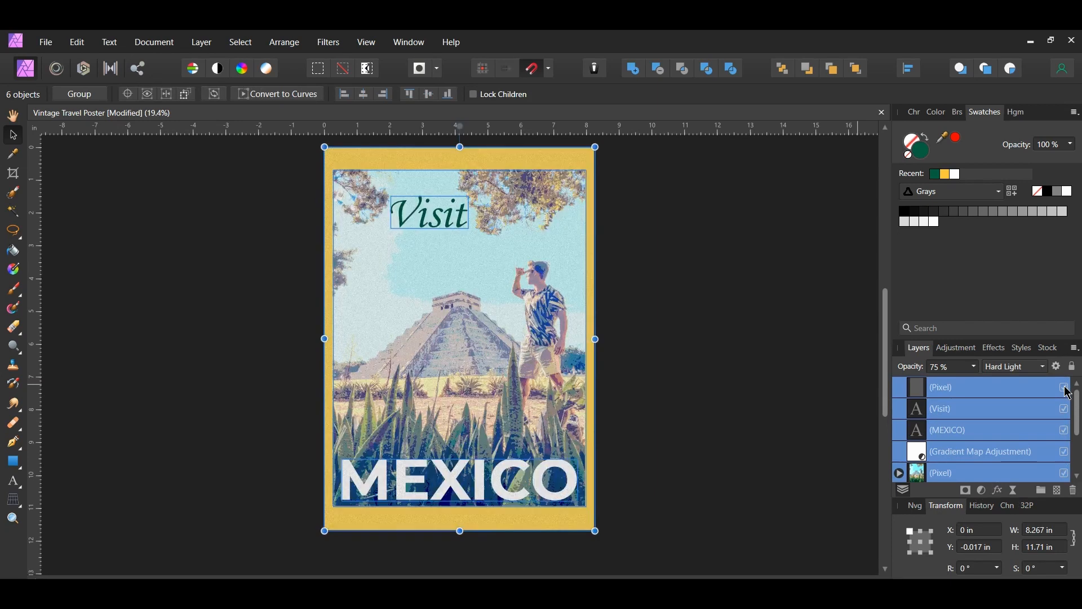